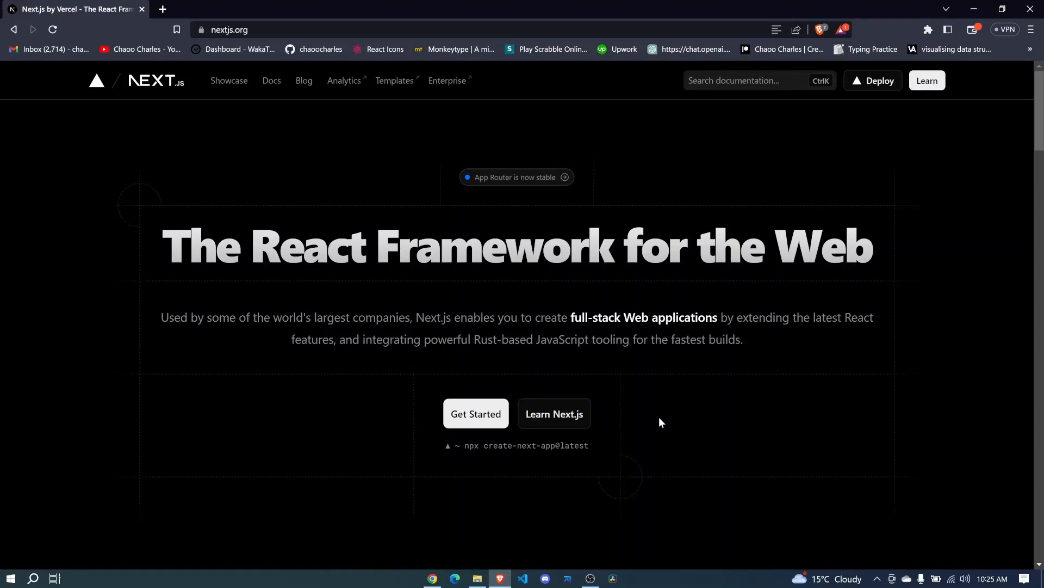
mouse_move(658, 422)
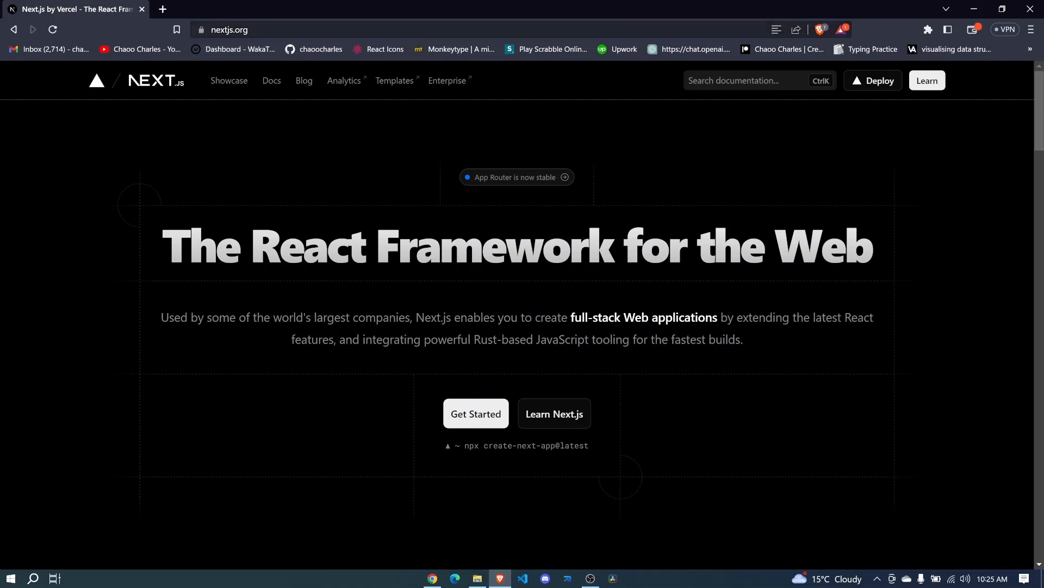
mouse_move(476, 413)
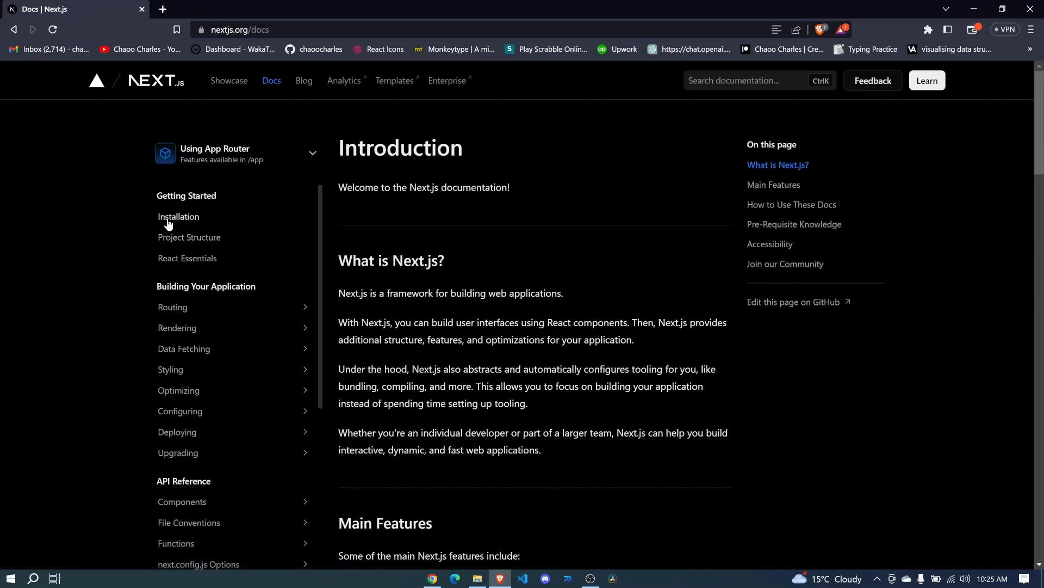
- Open the Next.js Installation guide, then the Node.js 16.8 requirement link in a new tab
click(178, 217)
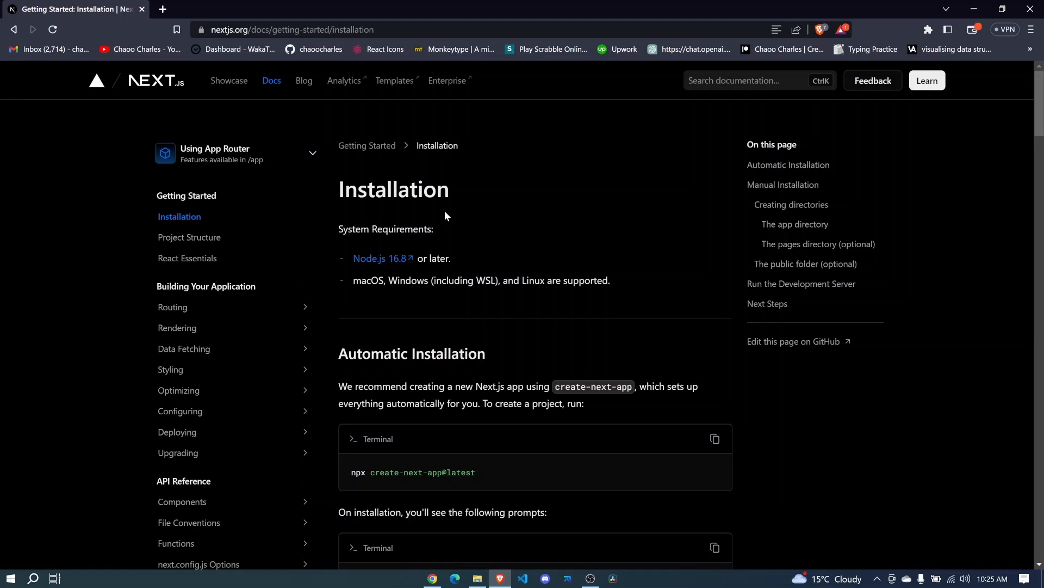
mouse_move(487, 224)
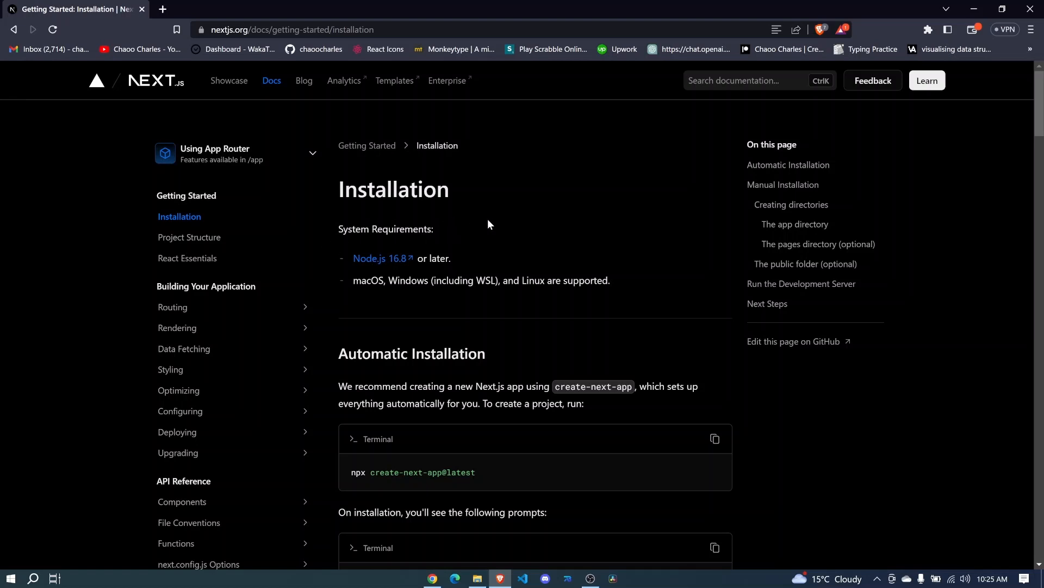
mouse_move(385, 276)
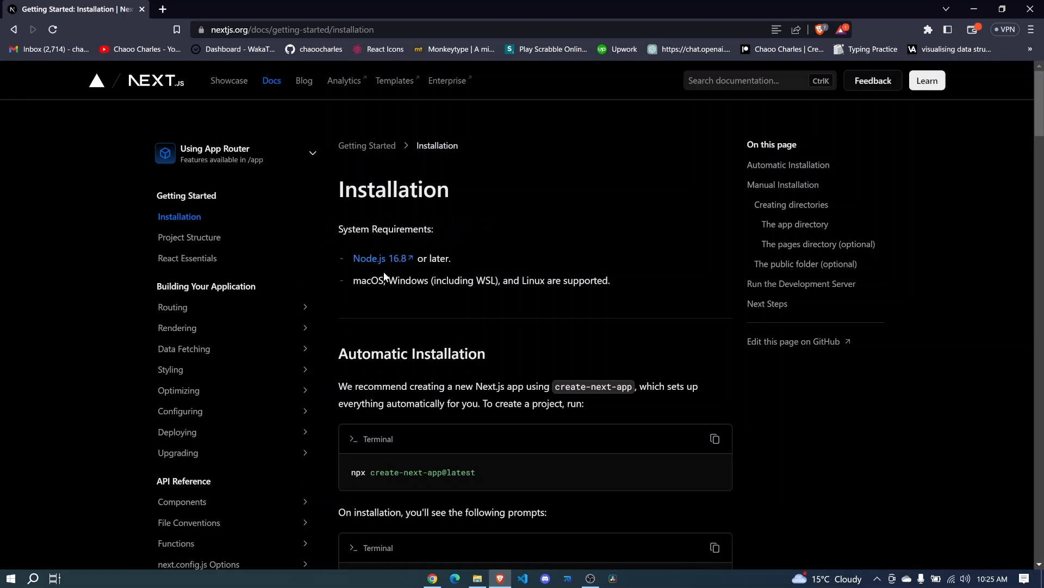
mouse_move(394, 262)
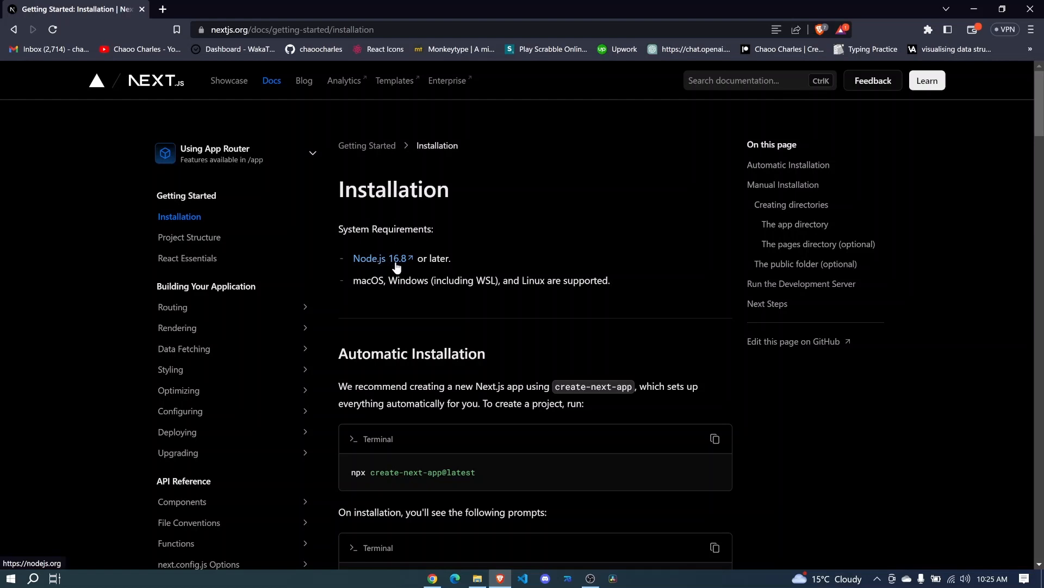
mouse_move(453, 267)
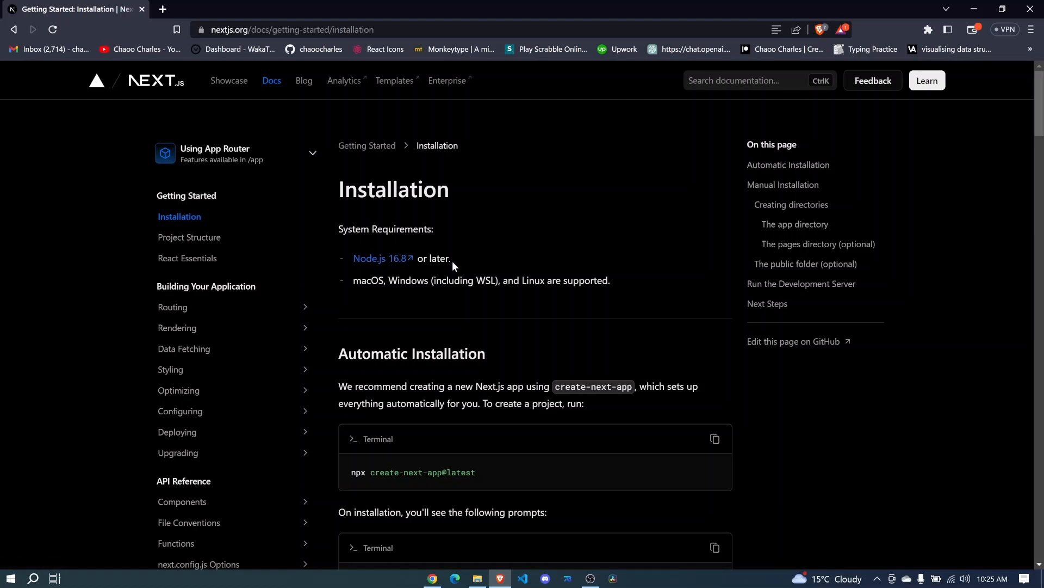
click(377, 260)
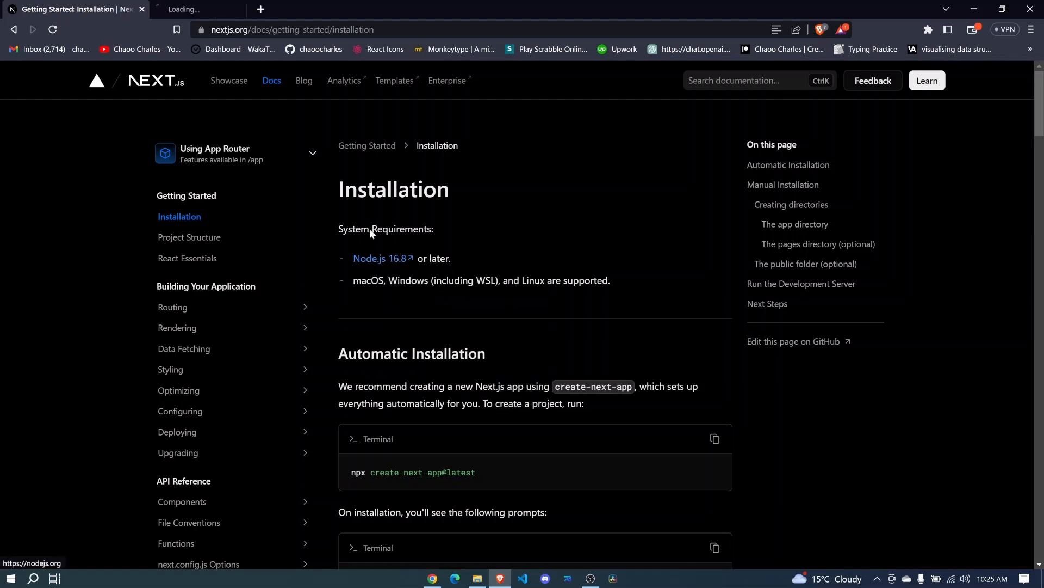
- Show the Node.js home page offering 18.16.1 LTS and 20.4.0 Current downloads
click(379, 259)
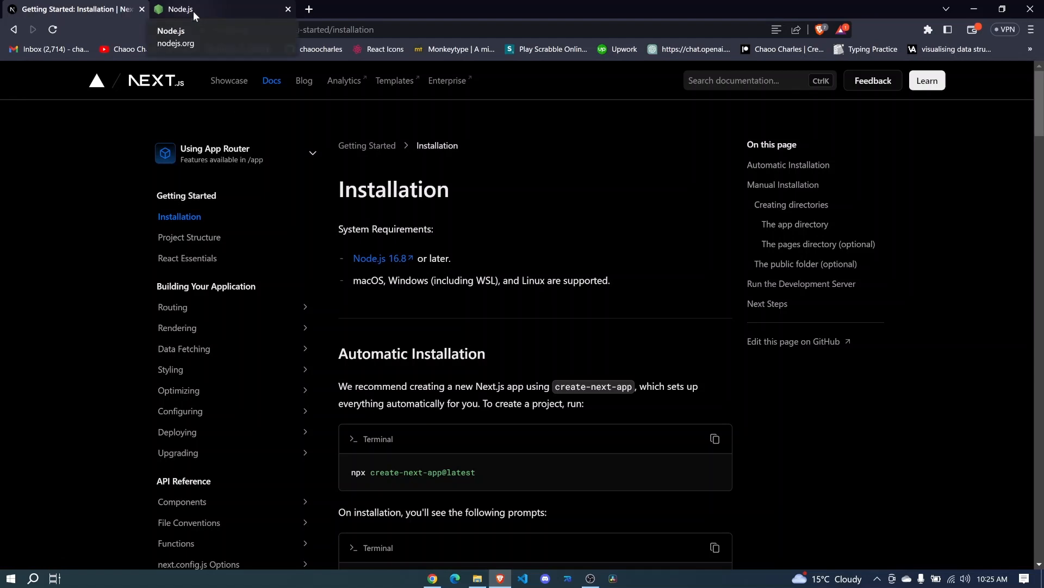
click(178, 9)
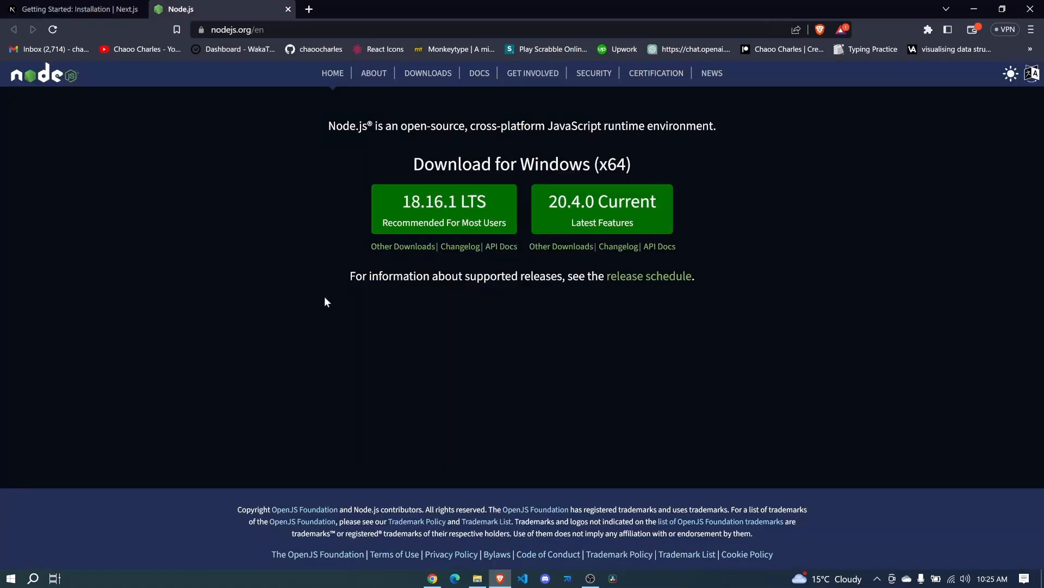
mouse_move(444, 217)
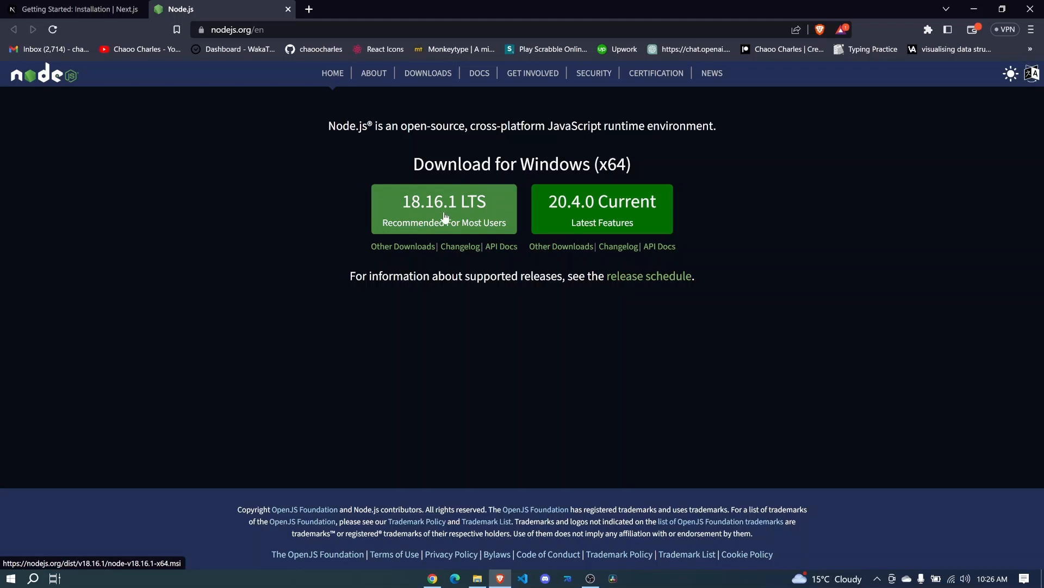
mouse_move(456, 232)
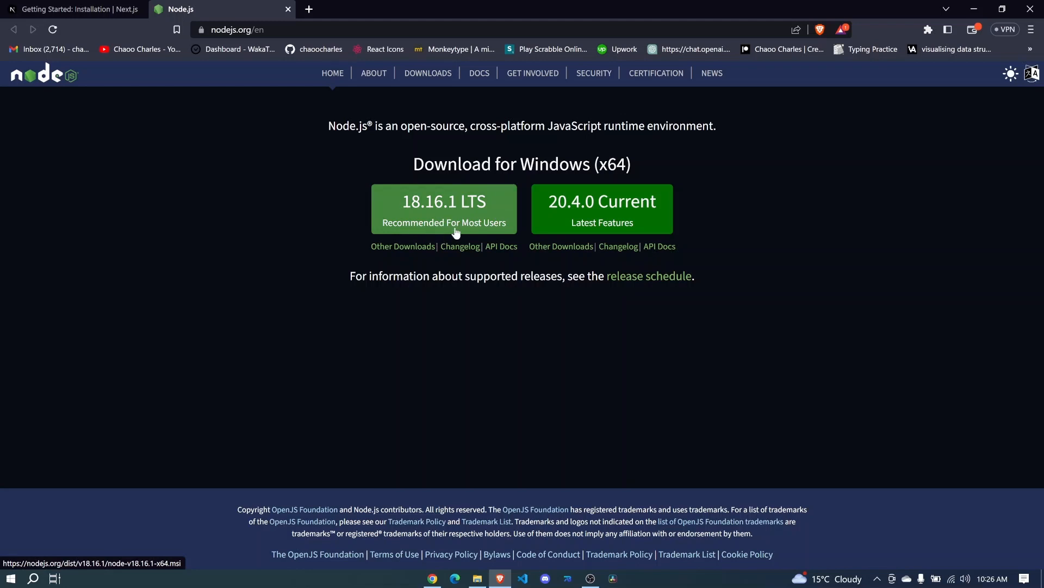
mouse_move(403, 233)
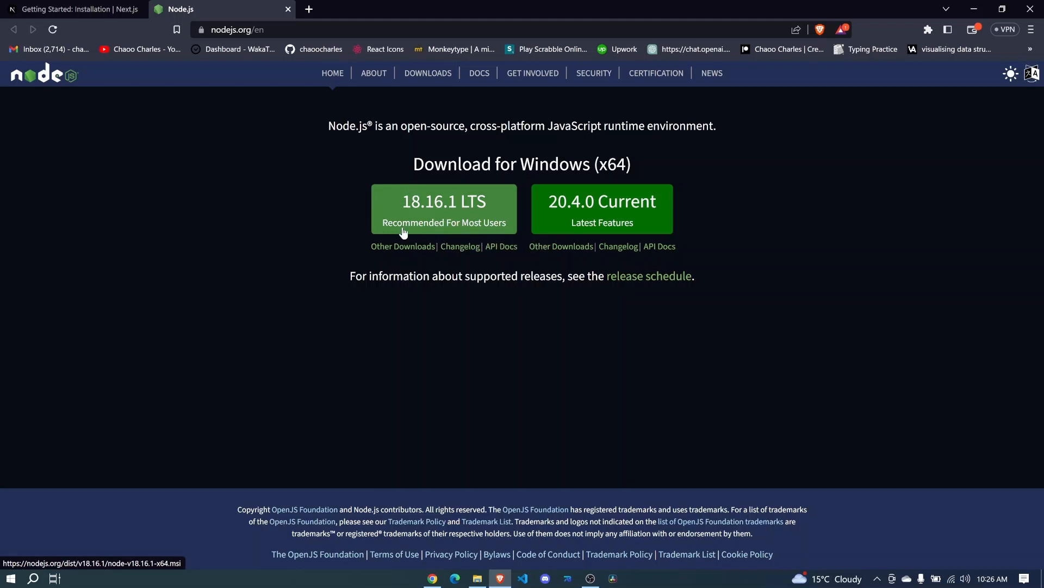
mouse_move(479, 225)
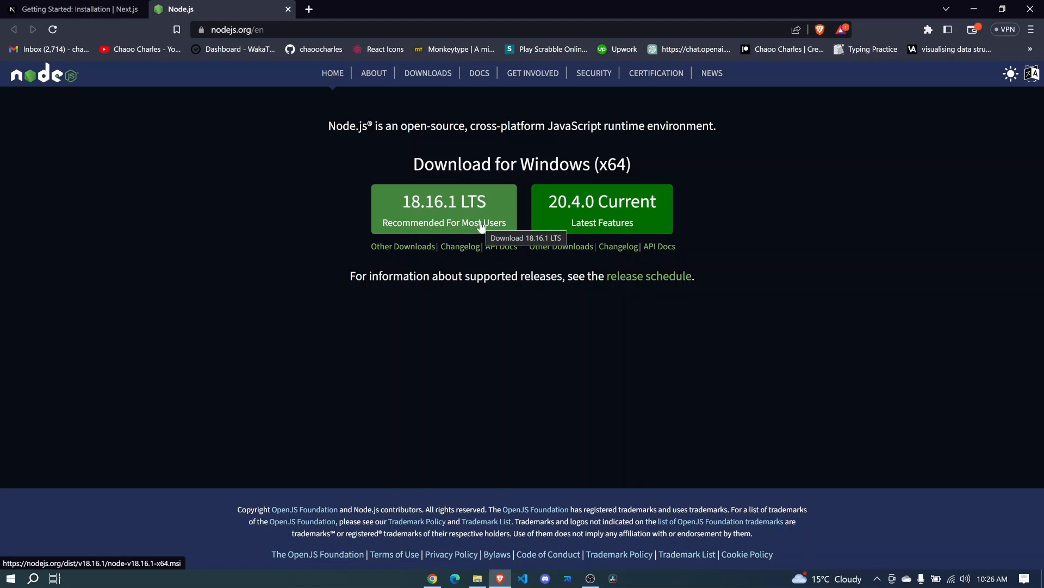
mouse_move(579, 216)
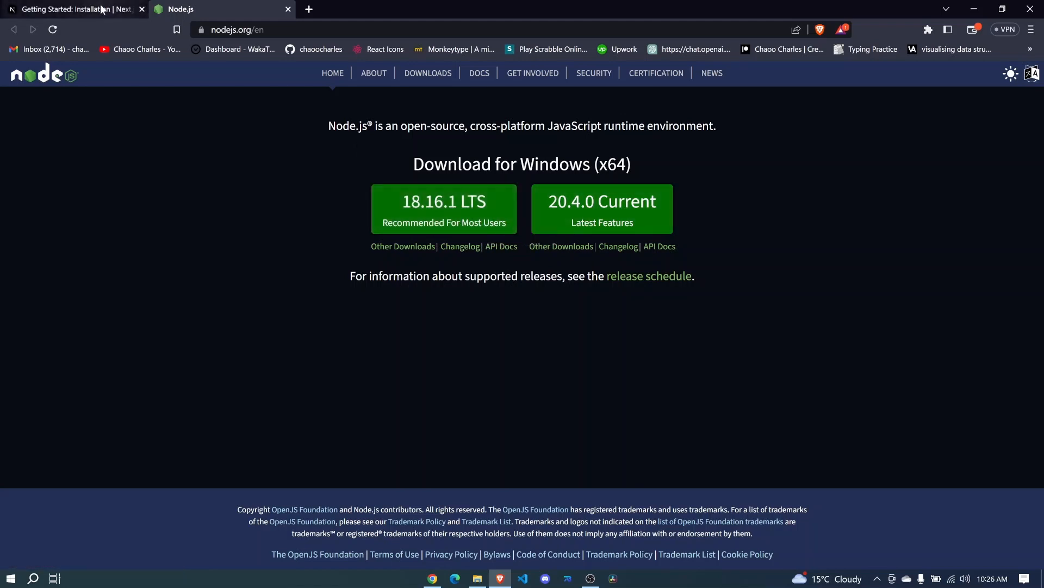
- Return to the Next.js tab and scroll to the npx create-next-app@latest section
click(73, 9)
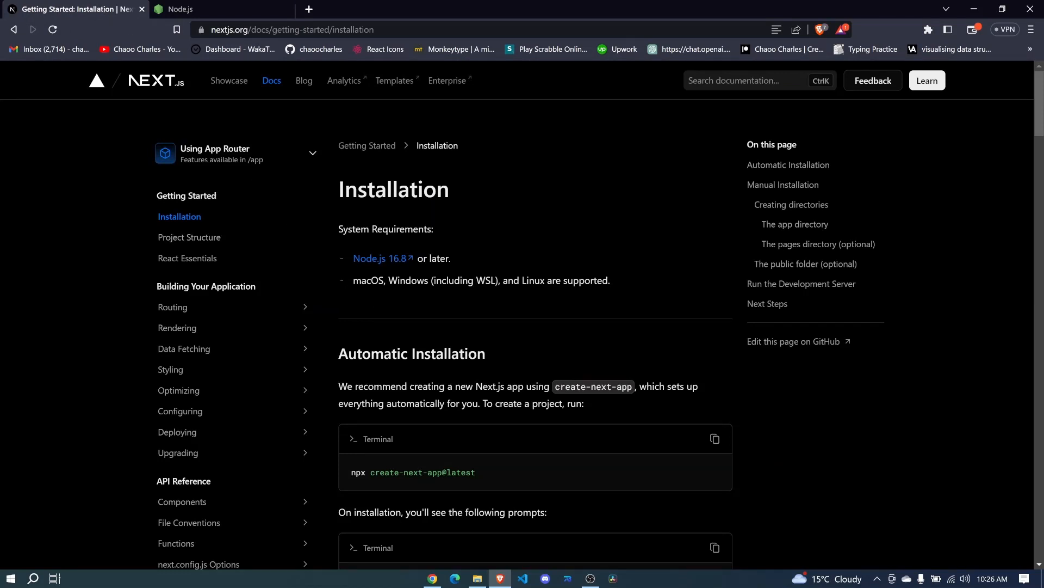
scroll(down, 3)
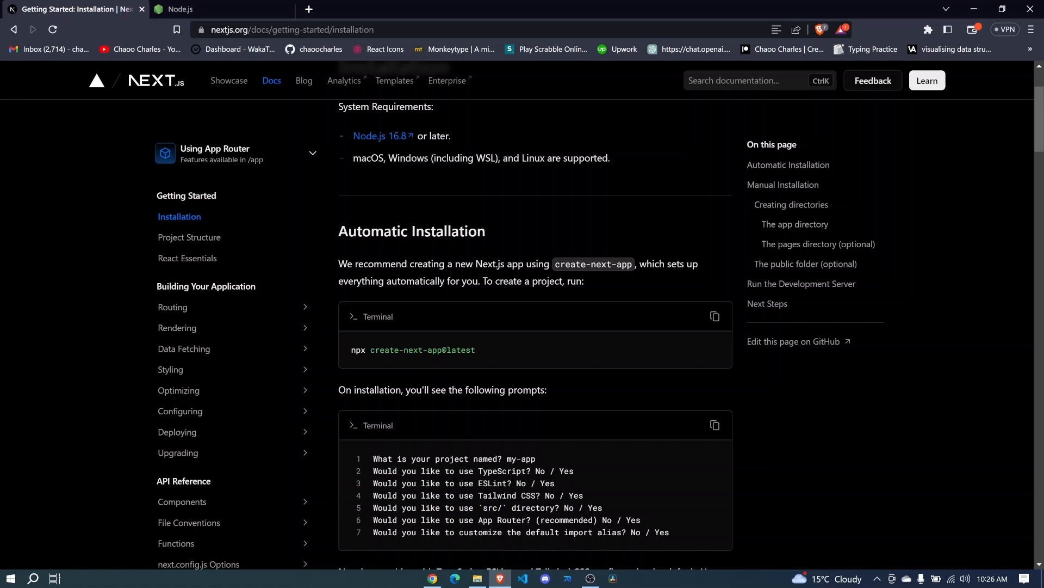
mouse_move(652, 333)
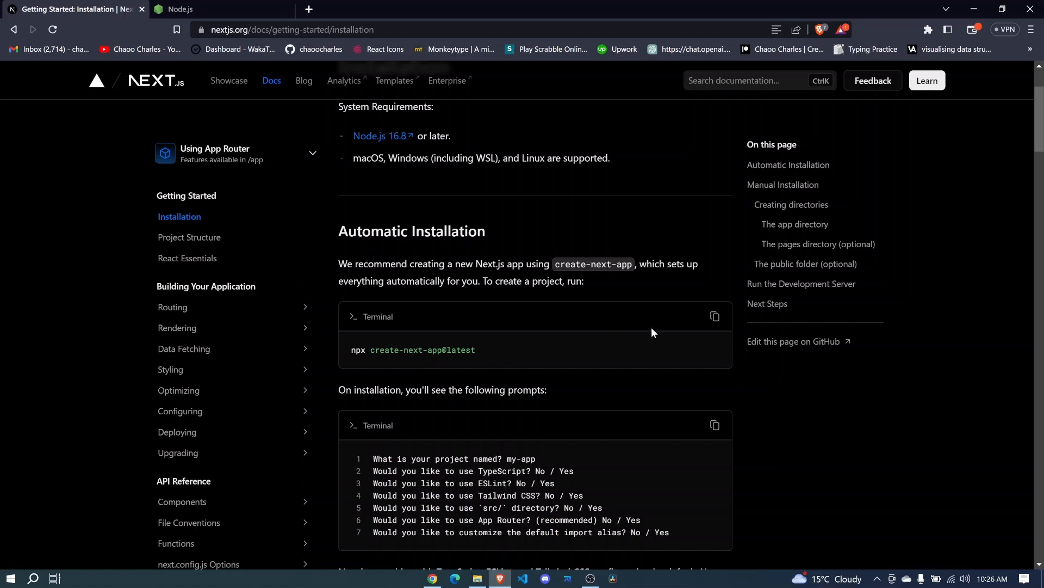
mouse_move(560, 358)
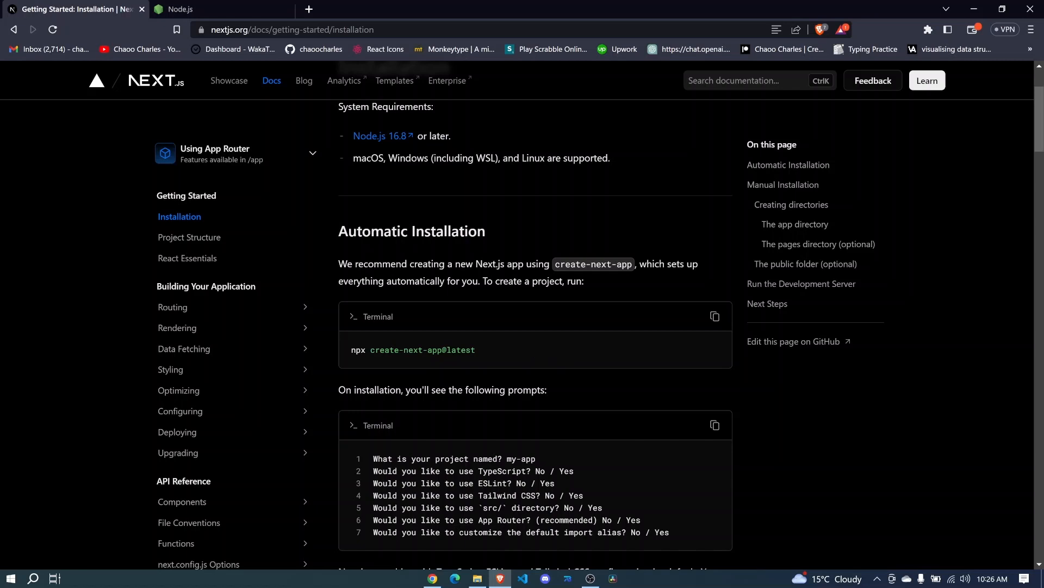
mouse_move(487, 354)
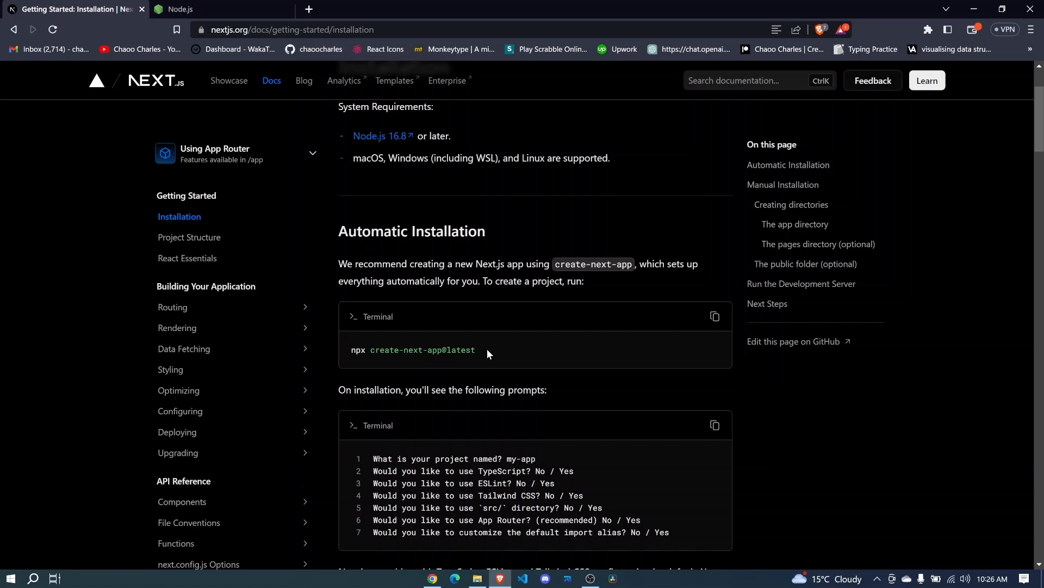
mouse_move(453, 342)
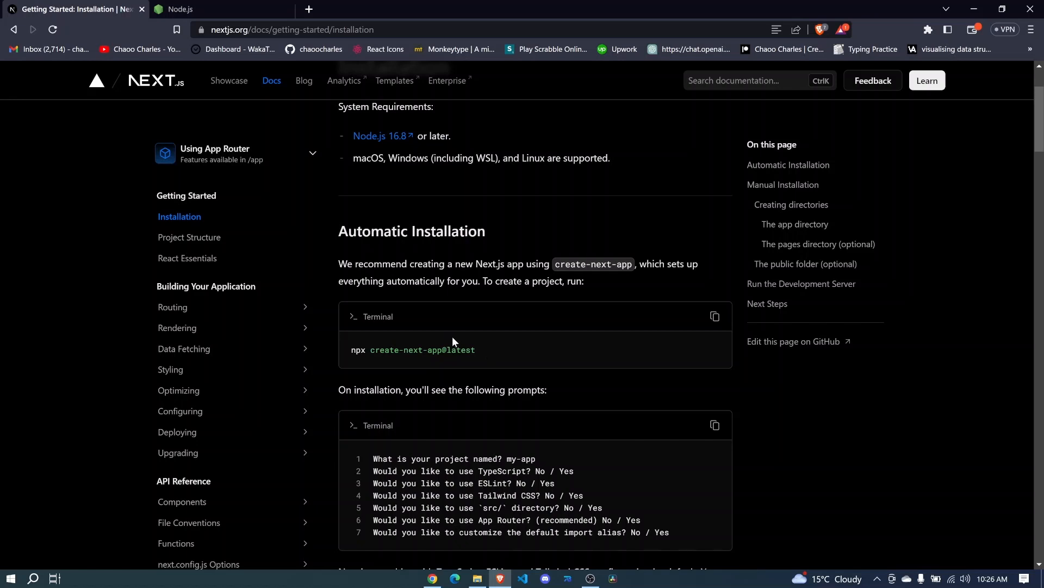
mouse_move(481, 354)
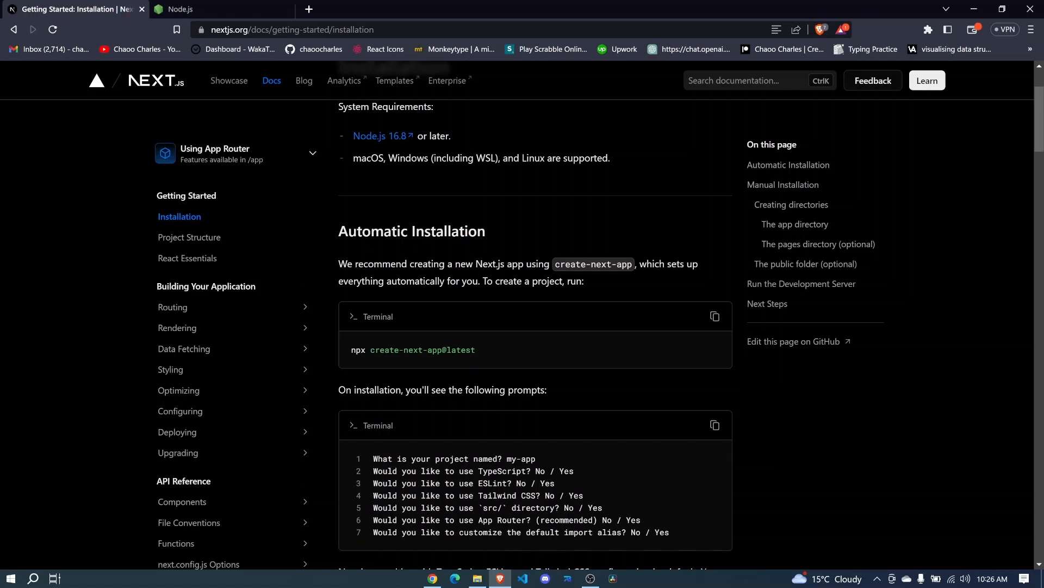
mouse_move(499, 356)
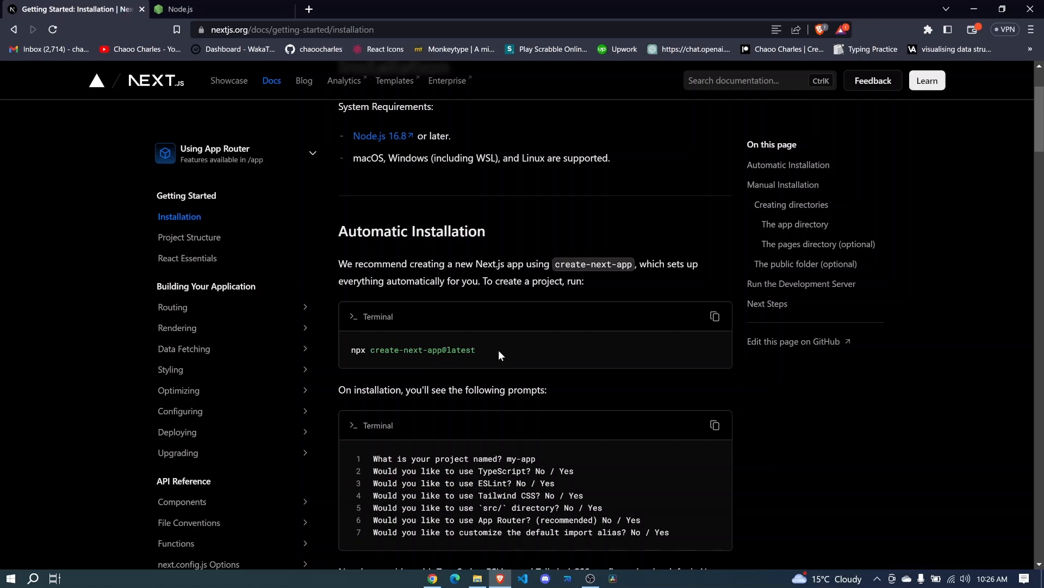
mouse_move(498, 339)
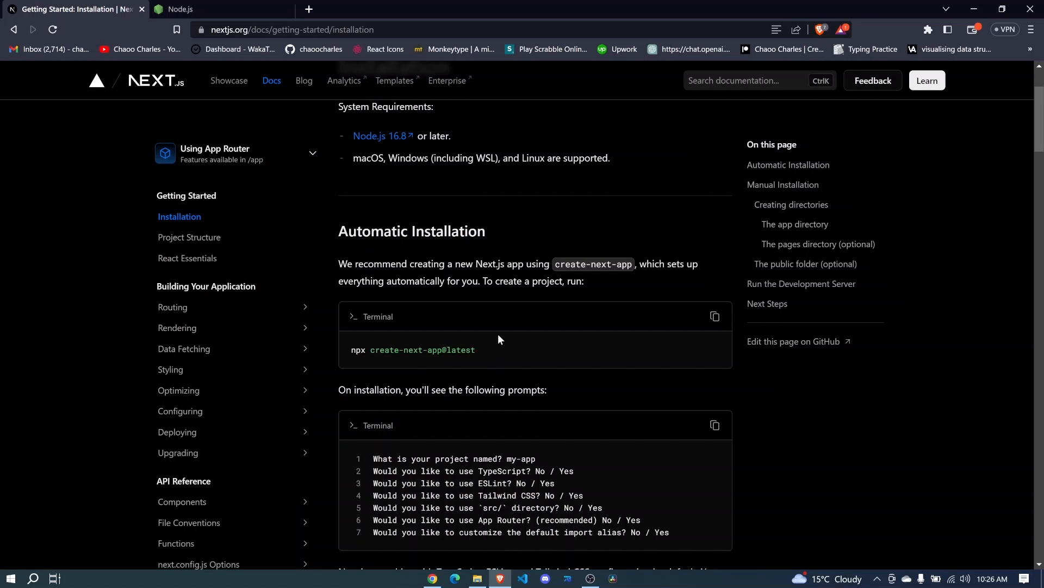
mouse_move(502, 370)
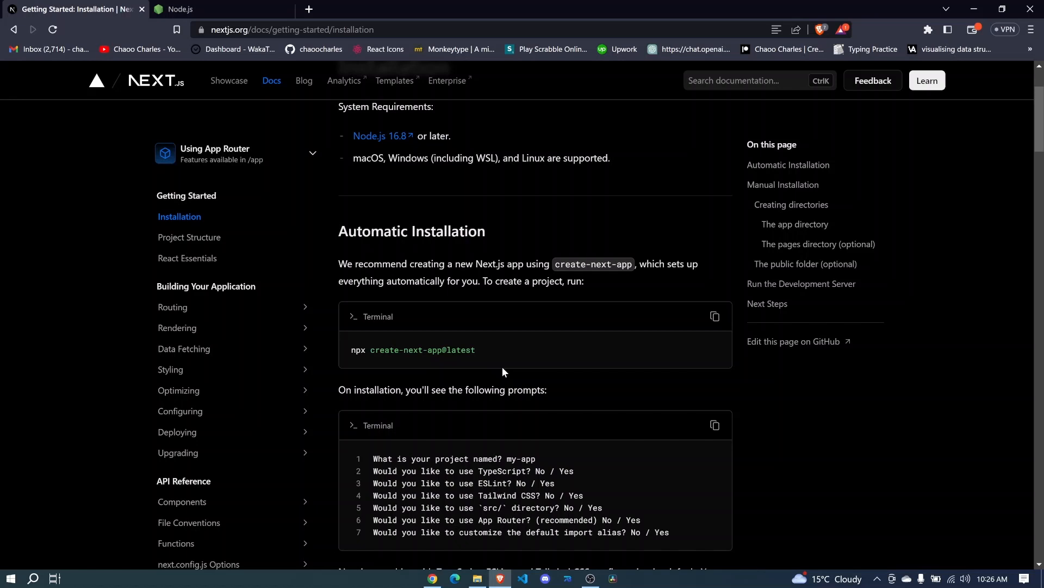
mouse_move(502, 361)
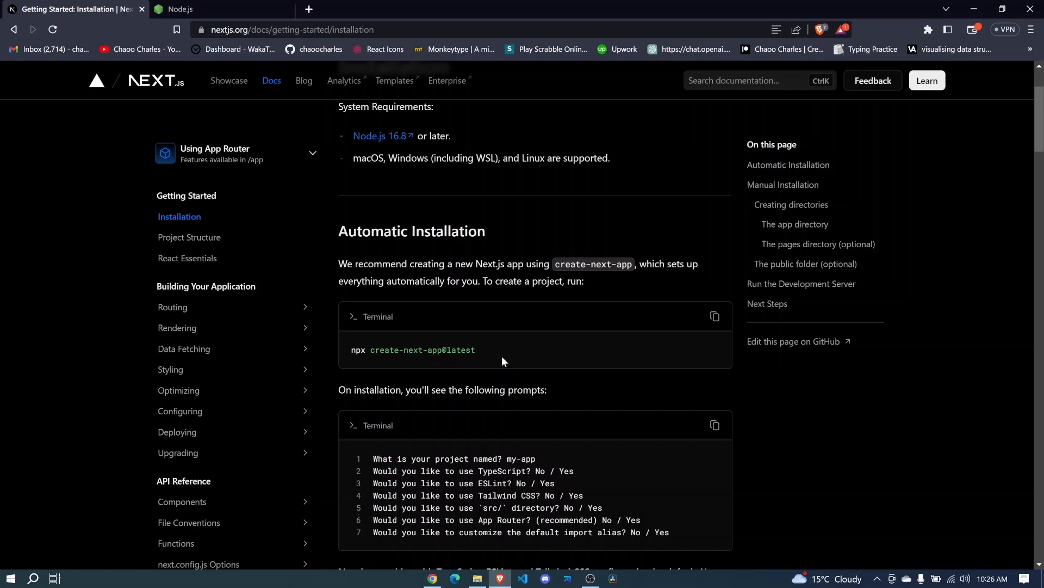
- Launch Command Prompt from File Explorer's address bar in D:\Apps\e-shop using cmd
click(476, 581)
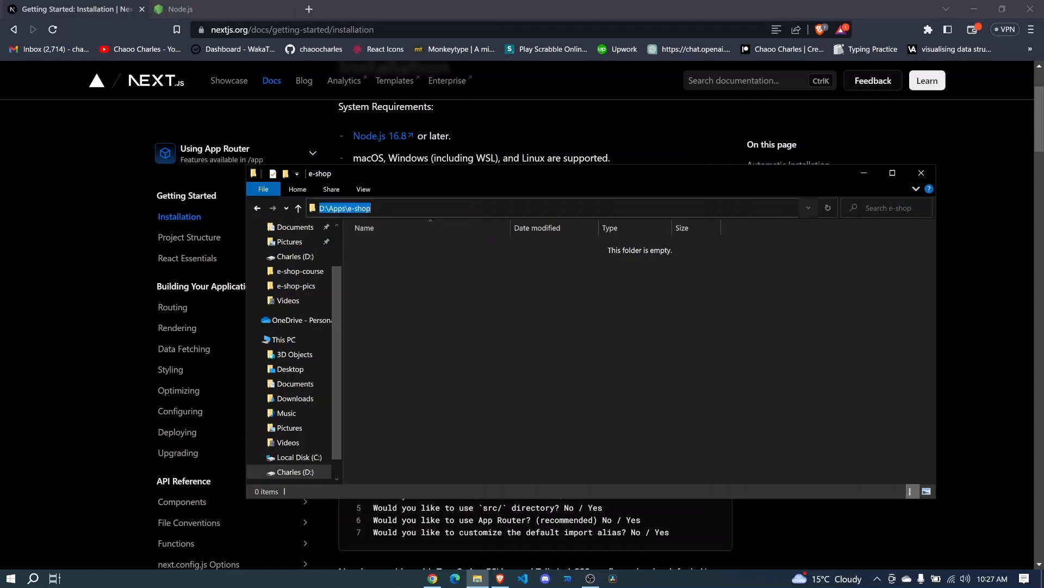
text(cmd)
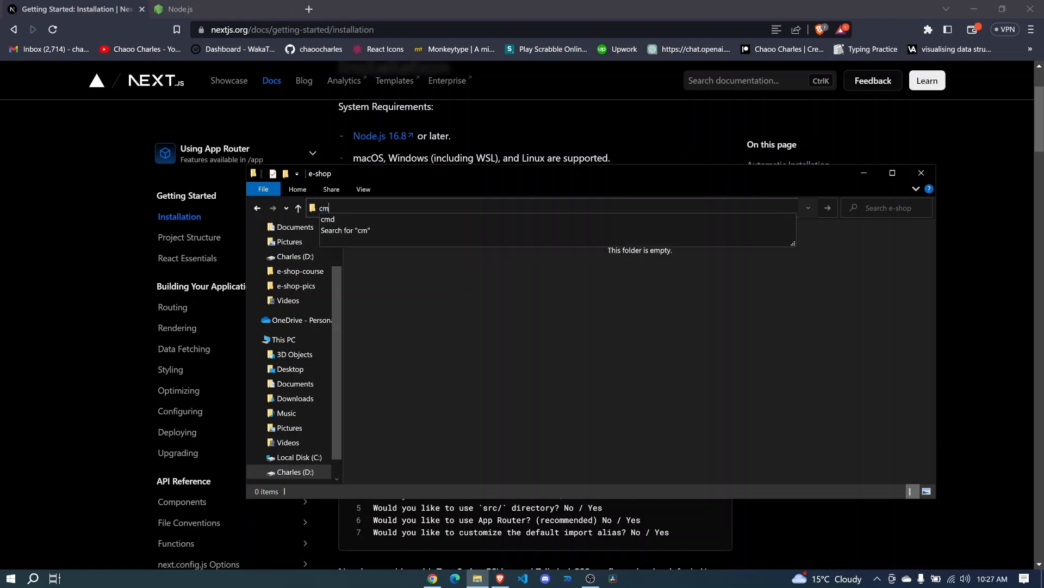
key(Enter)
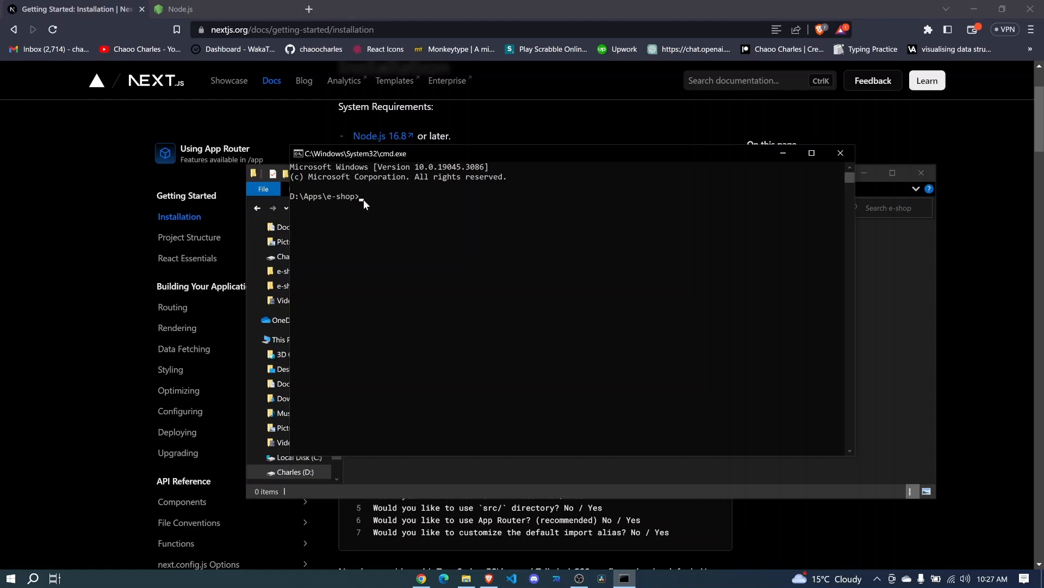
- Run 'code .' to launch VS Code on the e-shop folder
text(code)
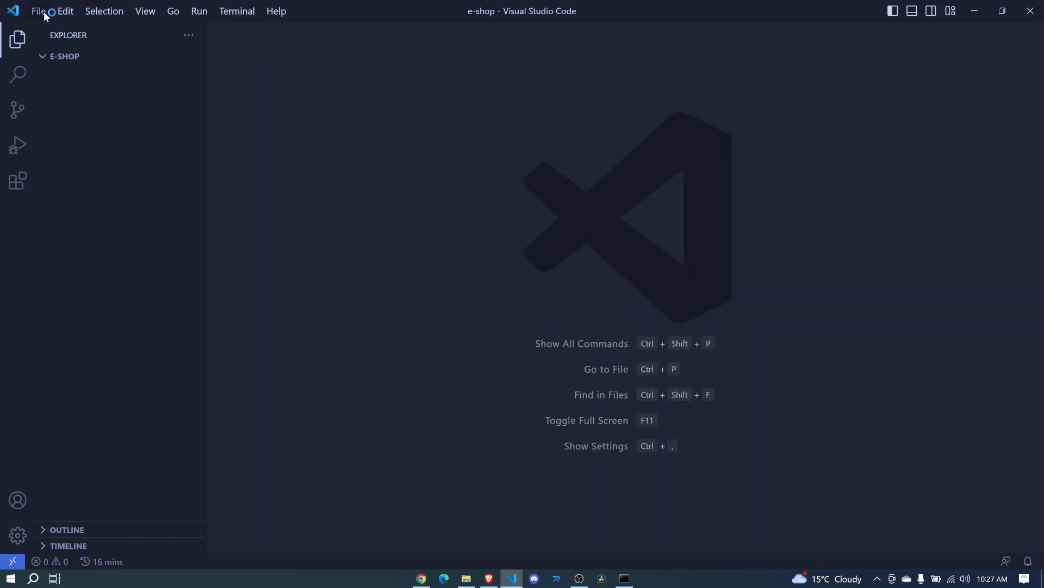
click(38, 11)
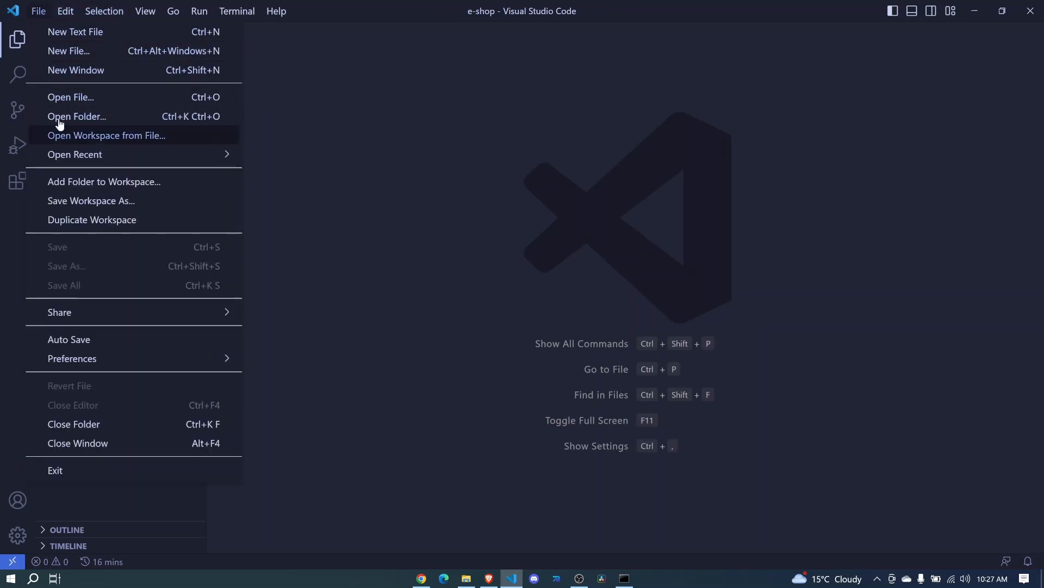
mouse_move(70, 97)
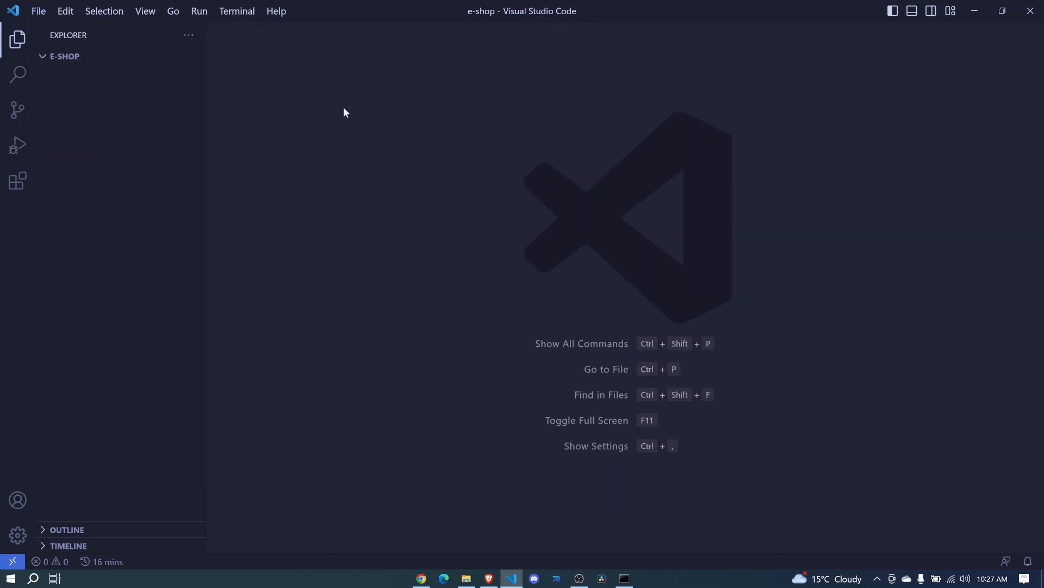
mouse_move(296, 157)
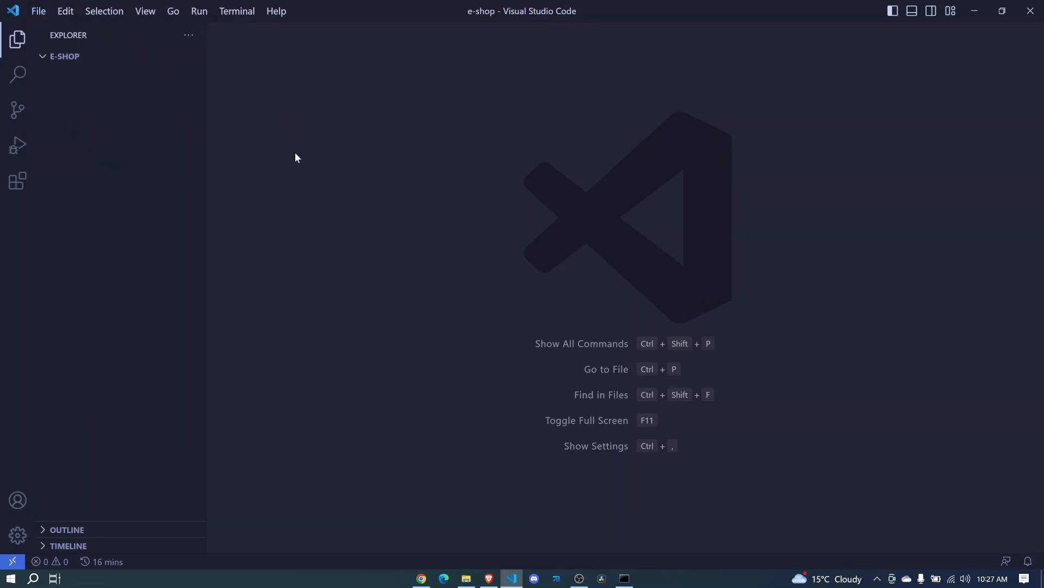
mouse_move(104, 73)
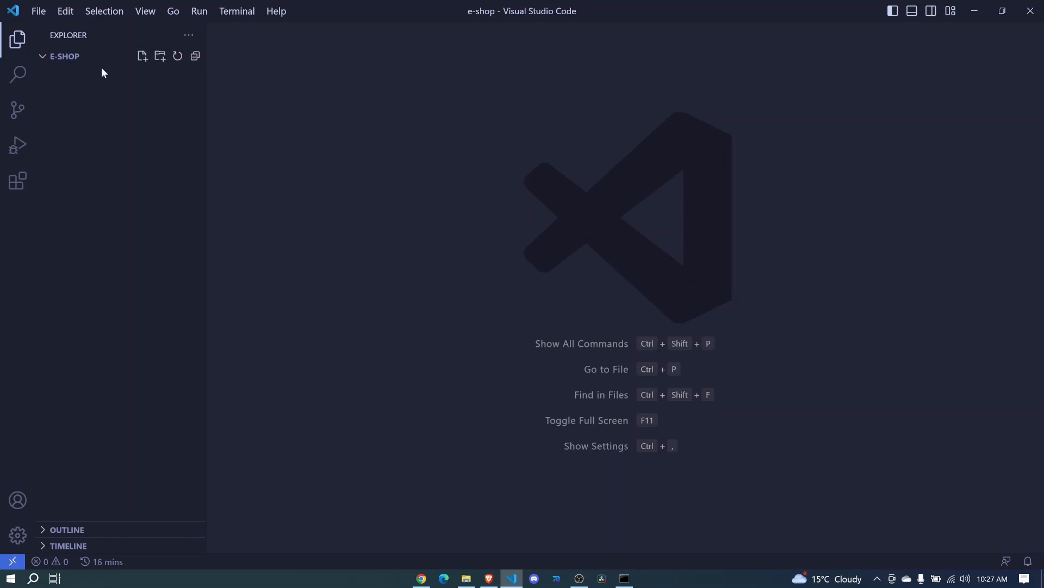
click(237, 11)
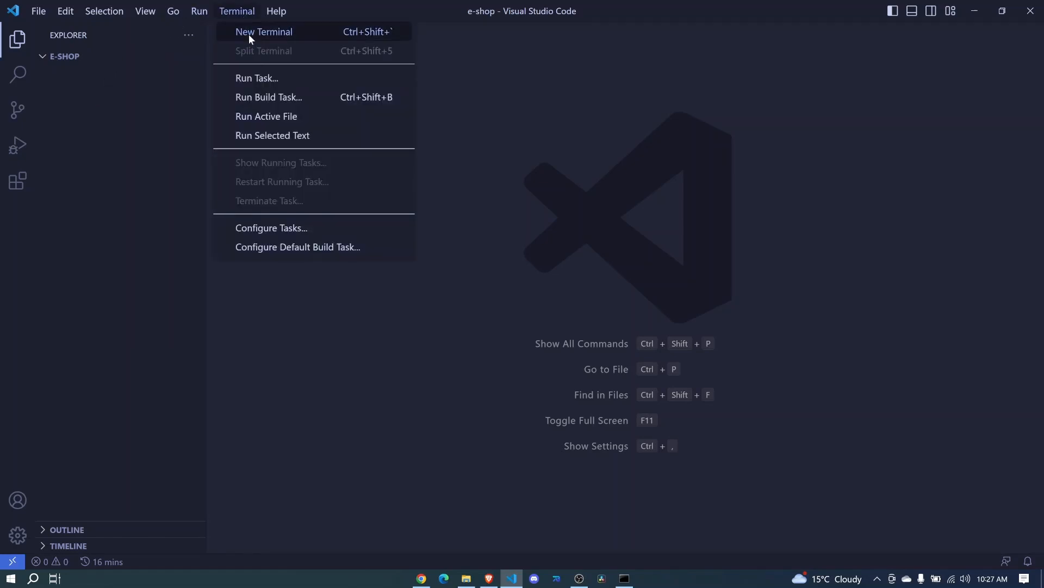
click(264, 31)
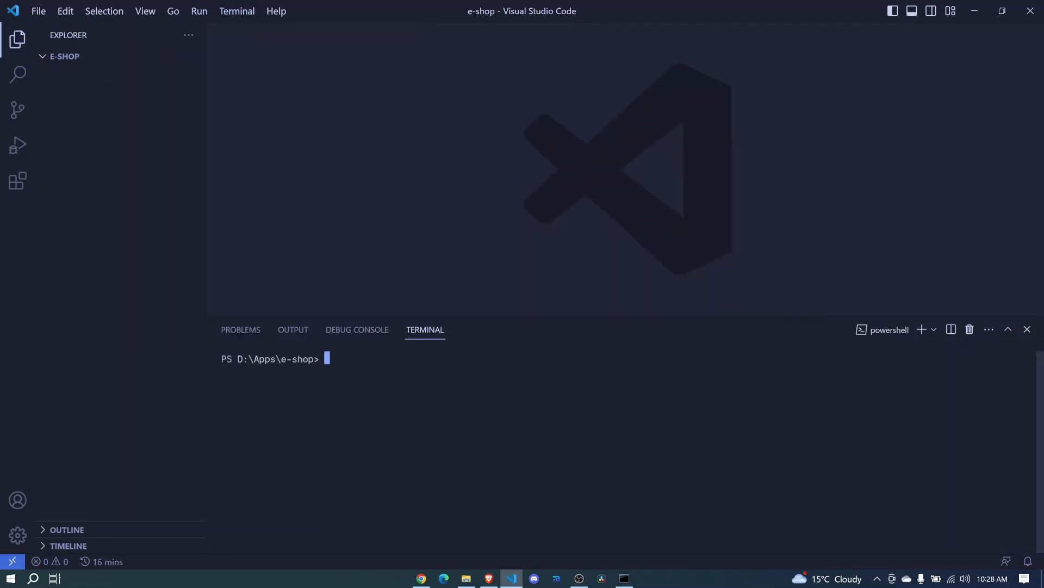
text(npx c)
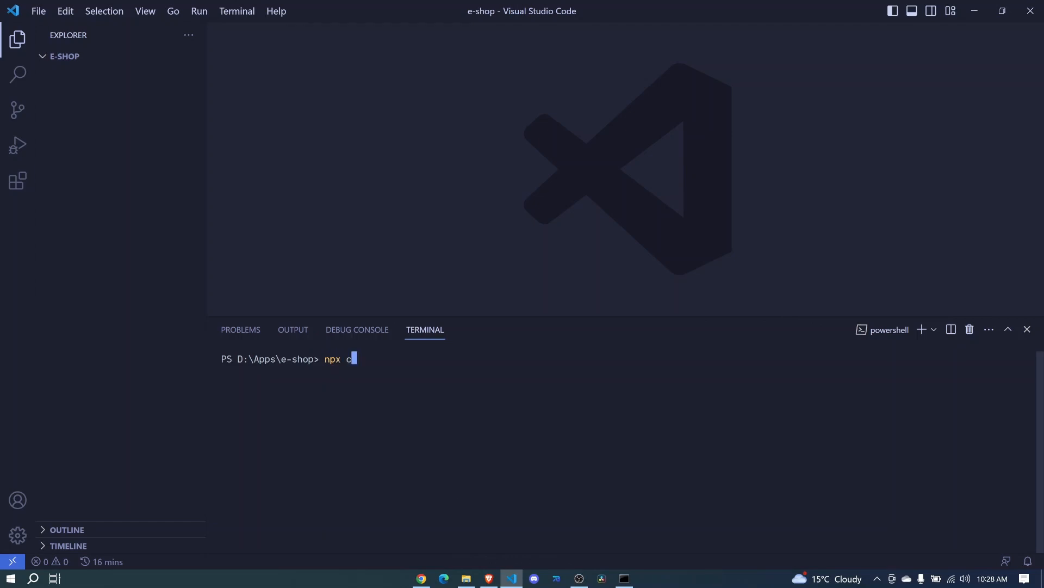
text(reate)
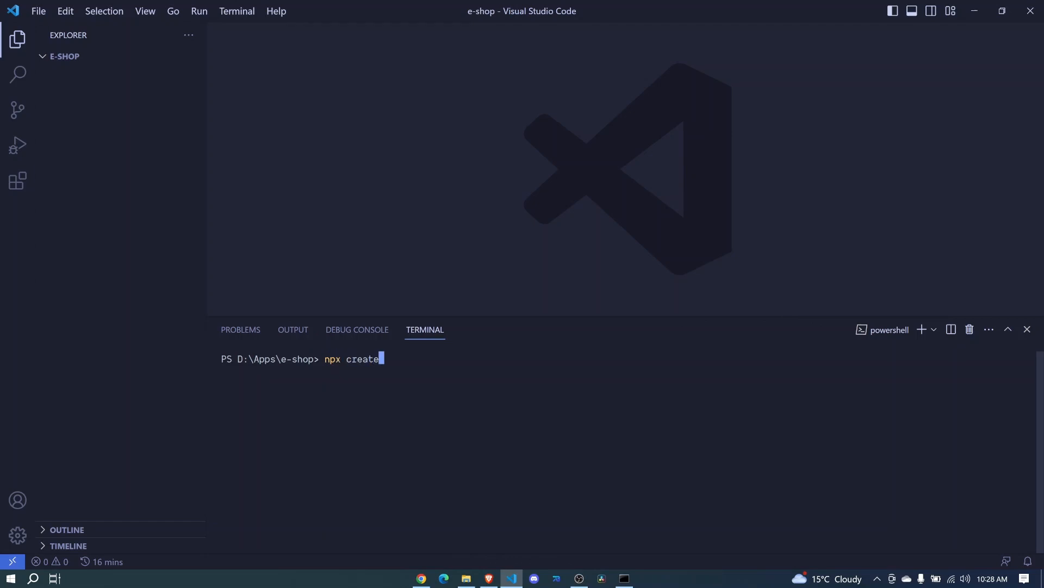
text(-next)
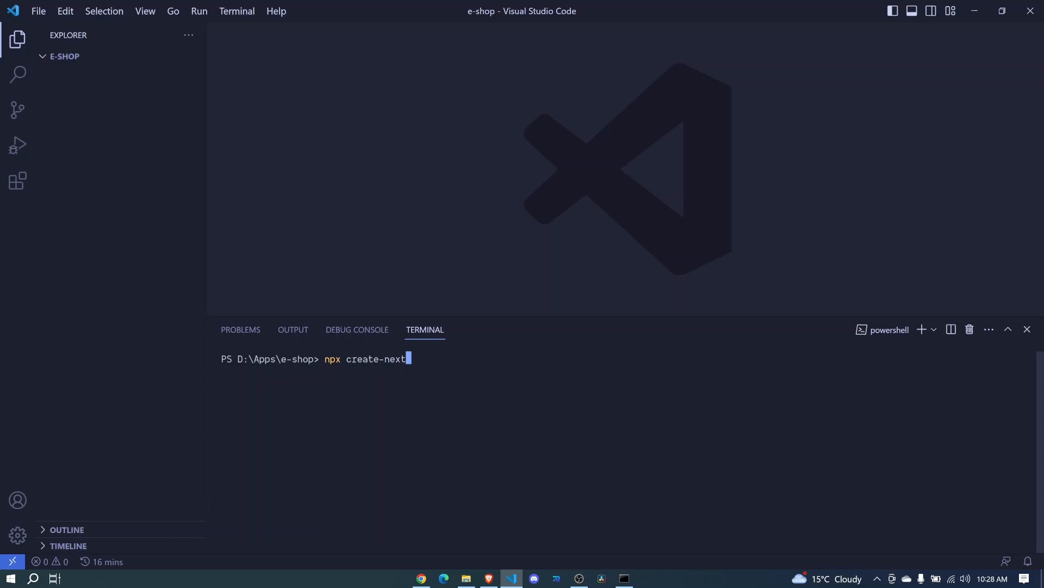
text(-app)
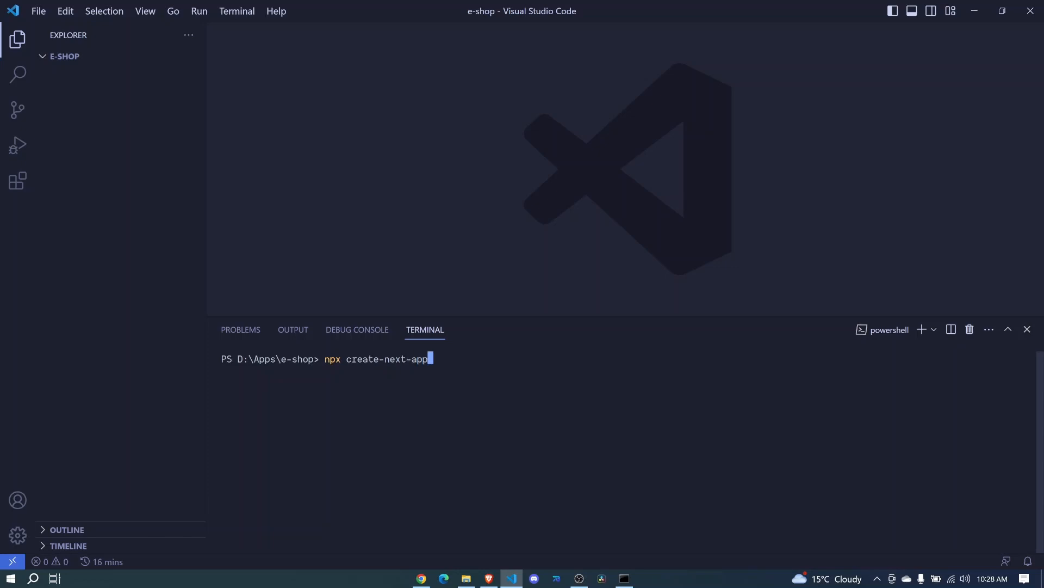
text(@)
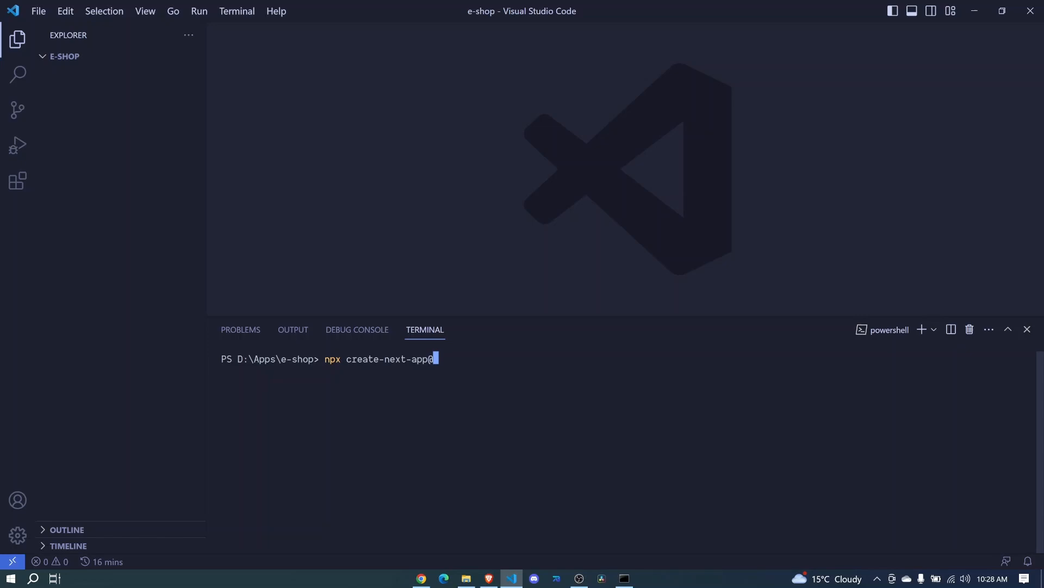
text(13.4.9)
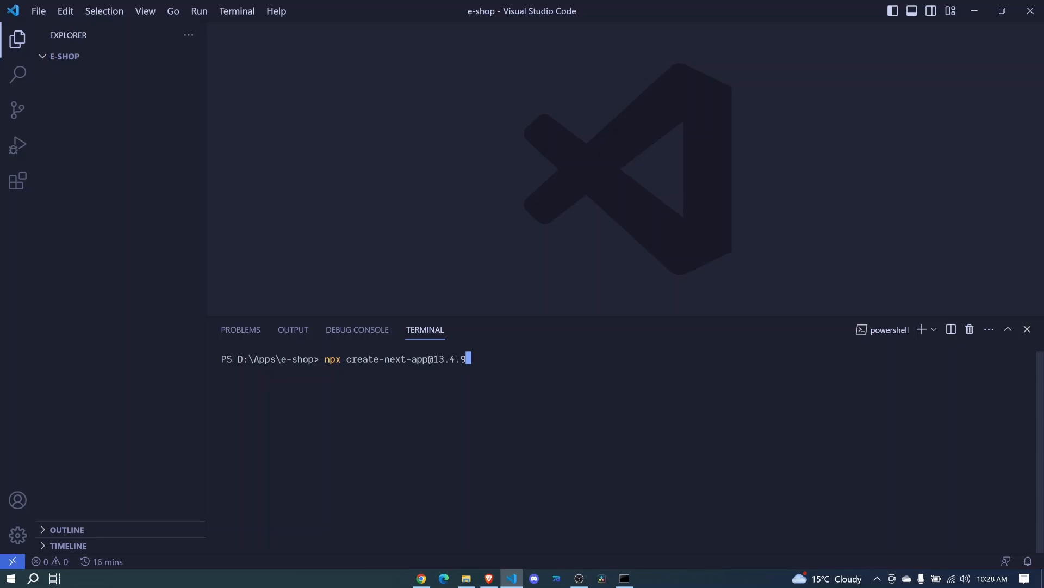
key(enter)
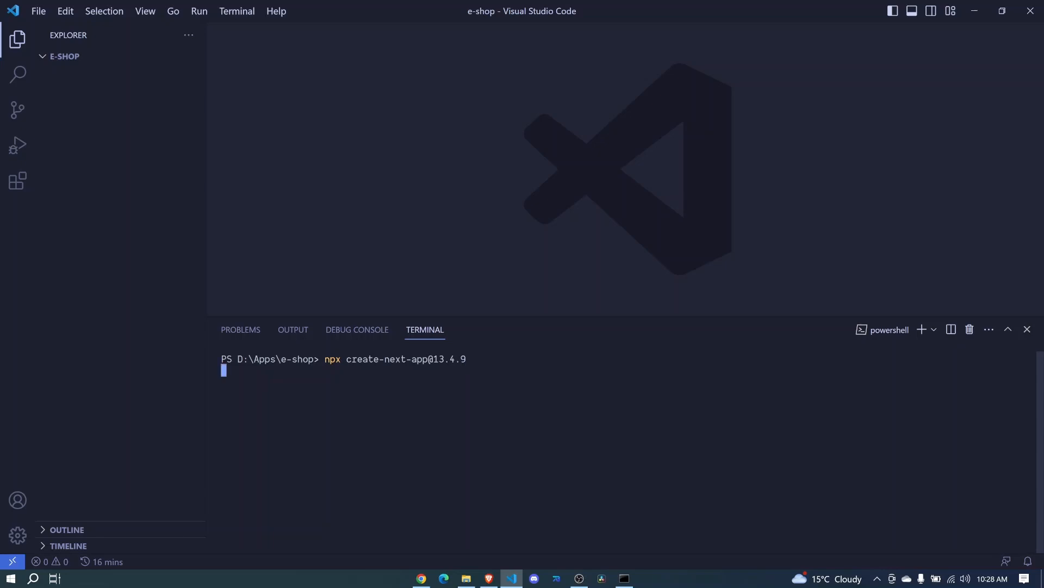
- Name the project '.', accept TypeScript, ESLint, Tailwind, App Router, skip src/, keep @/* alias
key(enter)
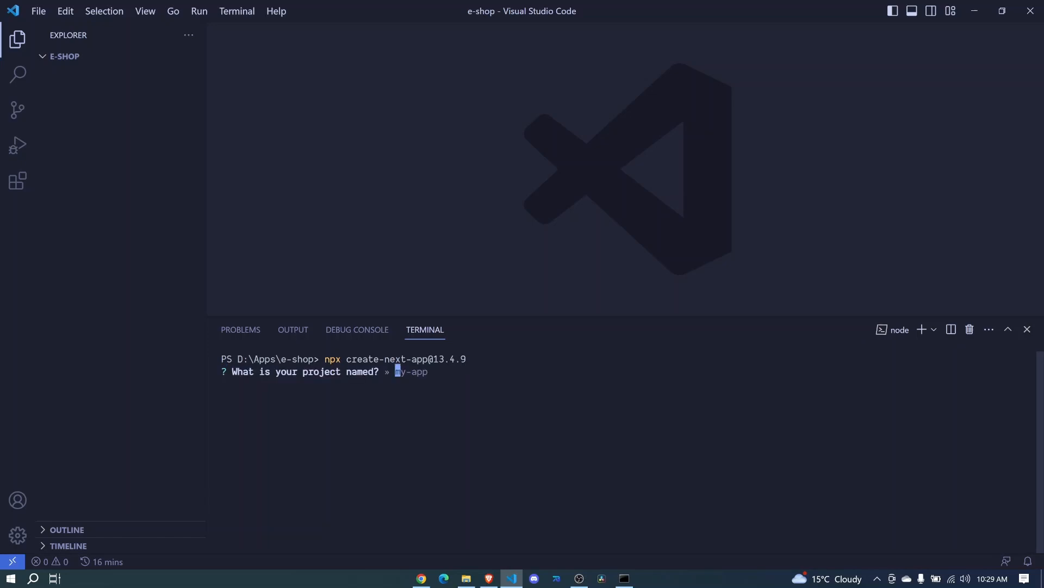
text(.)
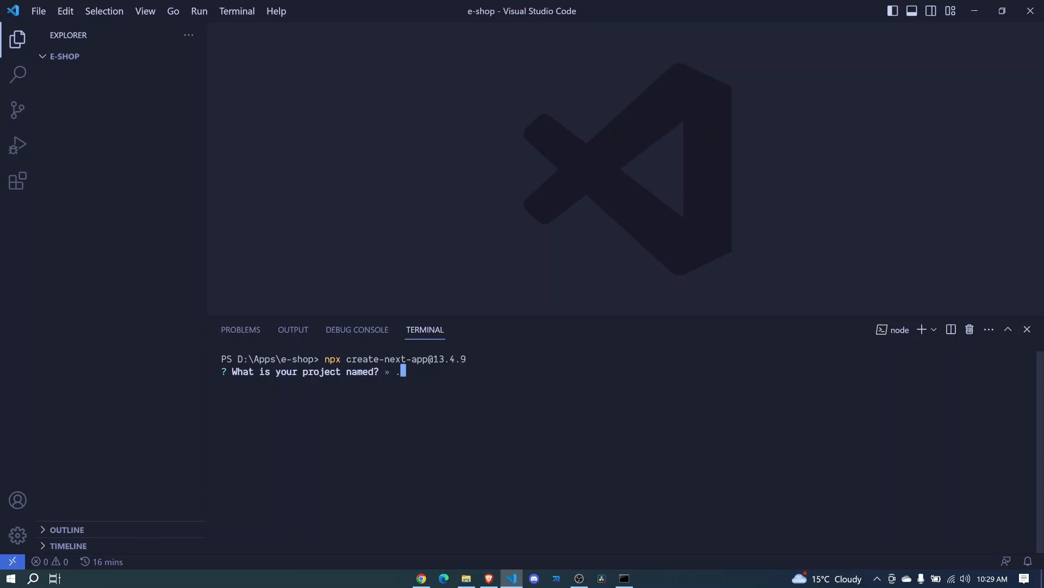
mouse_move(308, 299)
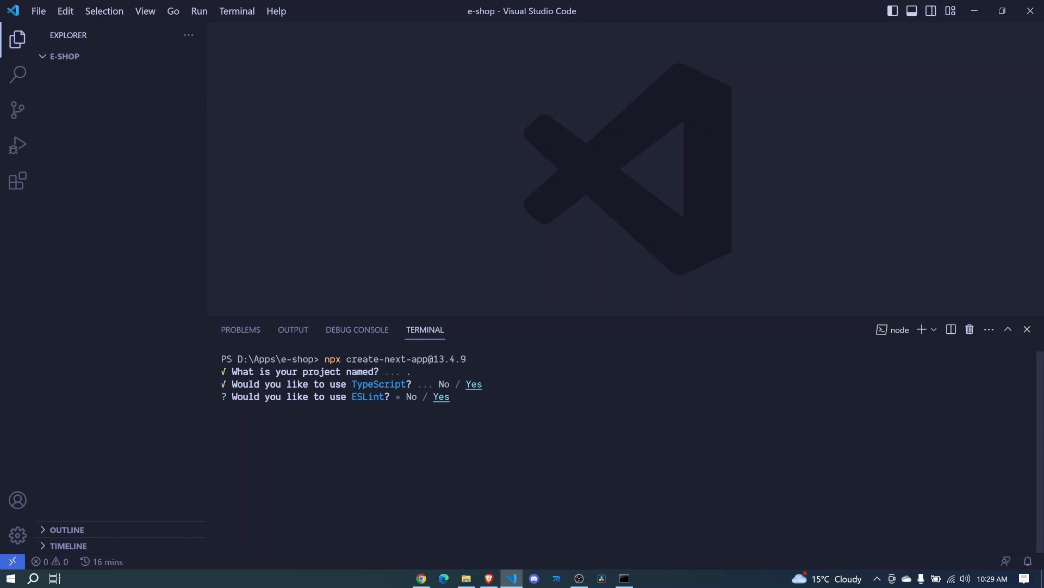
key(Enter)
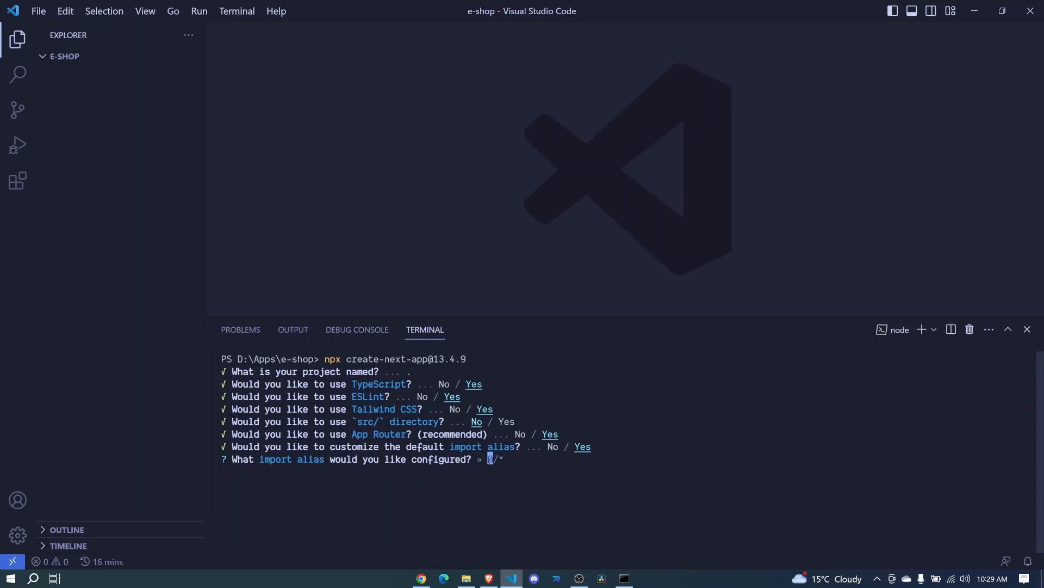
key(enter)
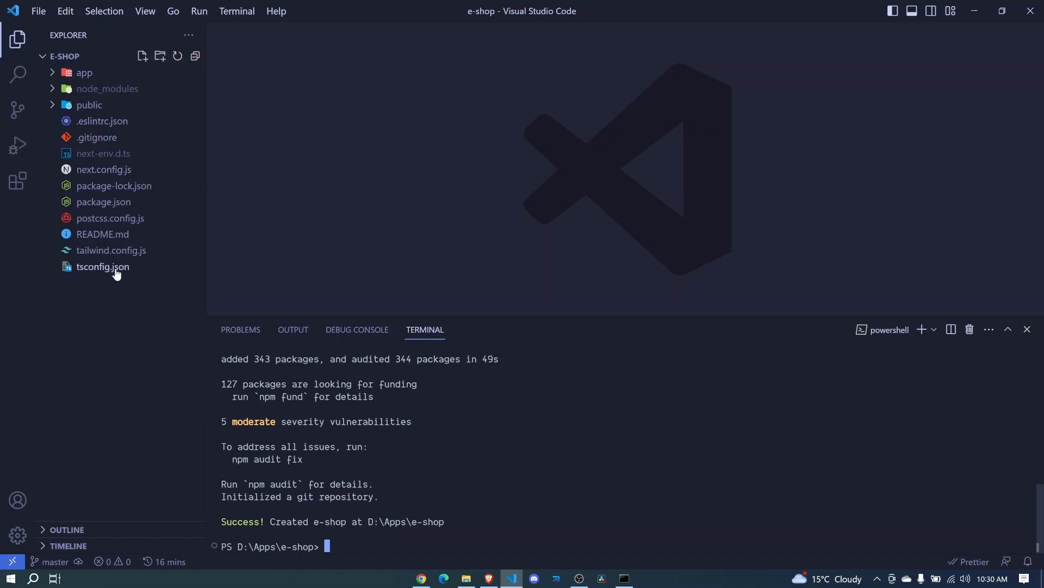
- View package.json's dev, build, start and lint scripts, then refocus the terminal
click(103, 201)
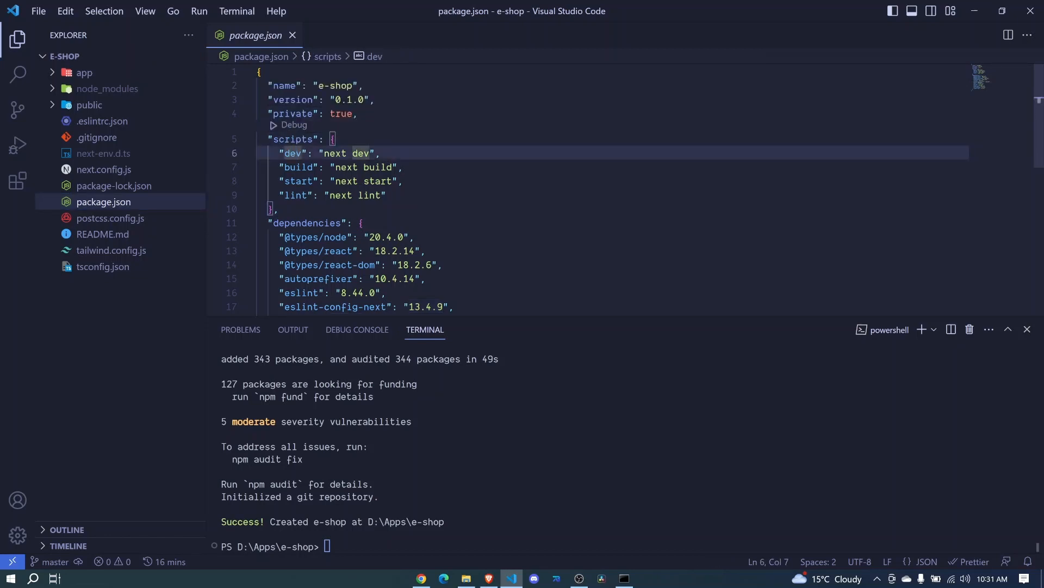
click(274, 208)
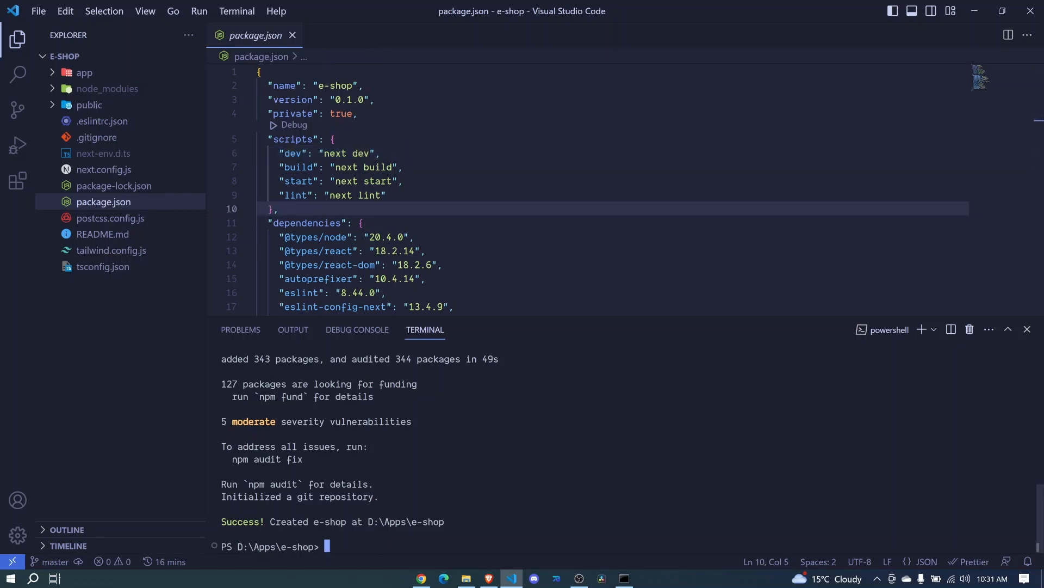
text(npm)
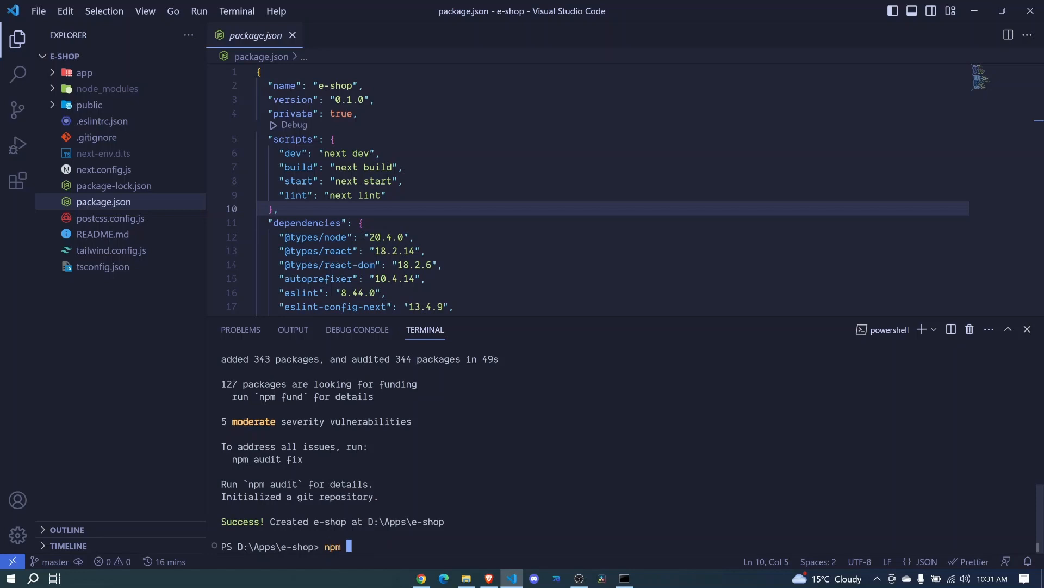
text(run dev)
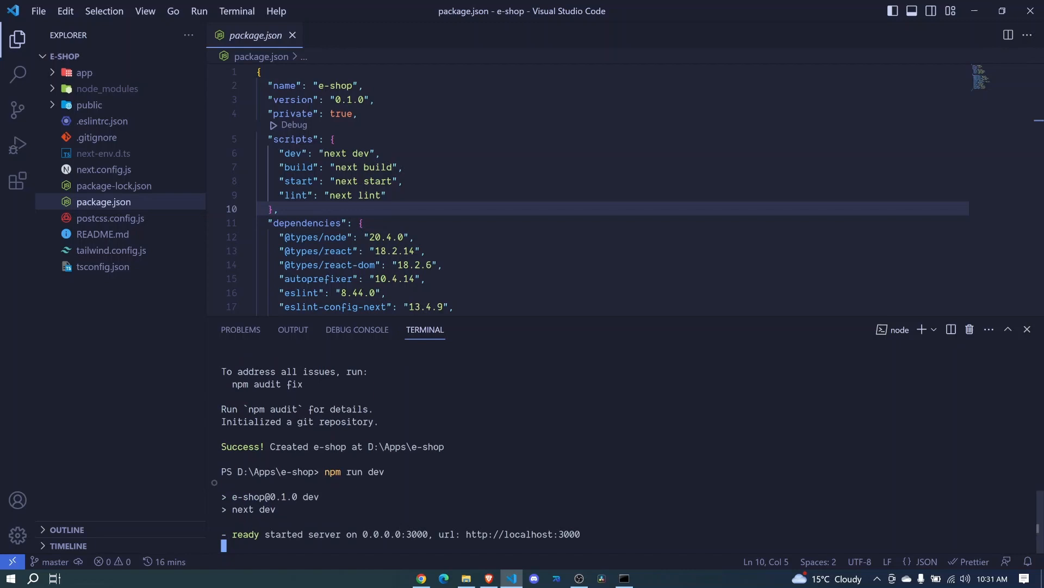
mouse_move(522, 533)
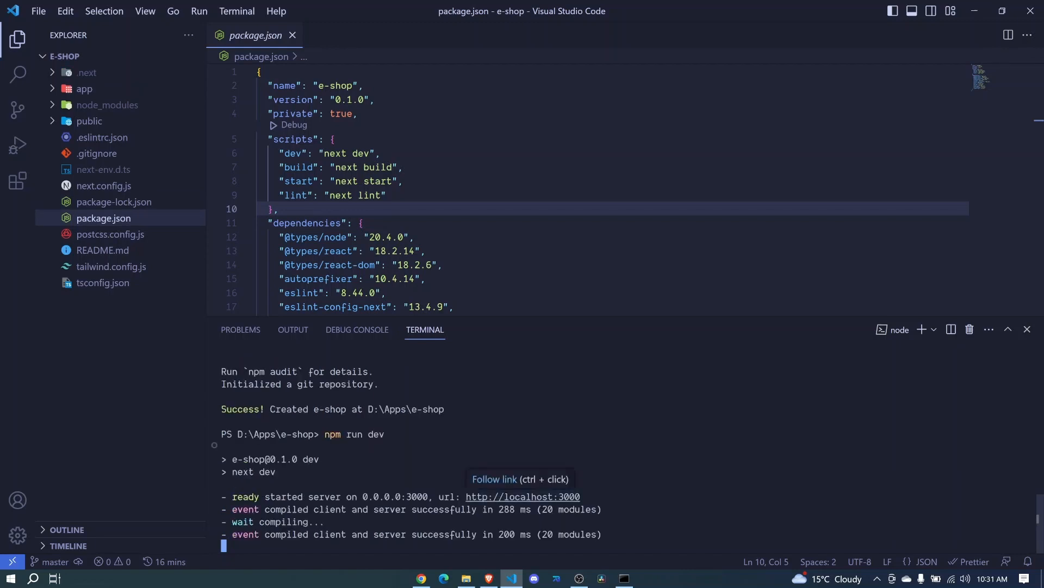
mouse_move(519, 500)
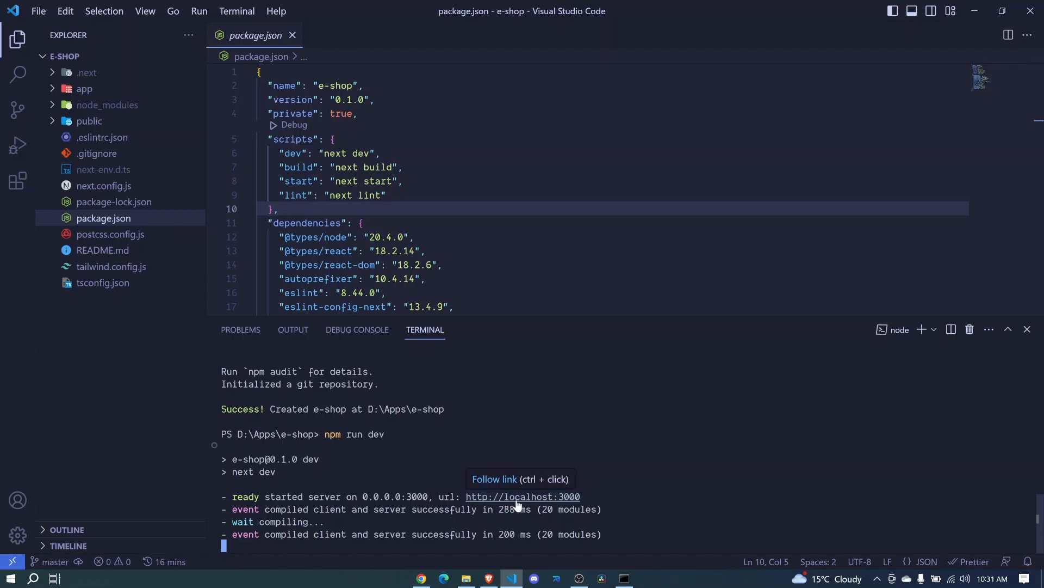
click(522, 497)
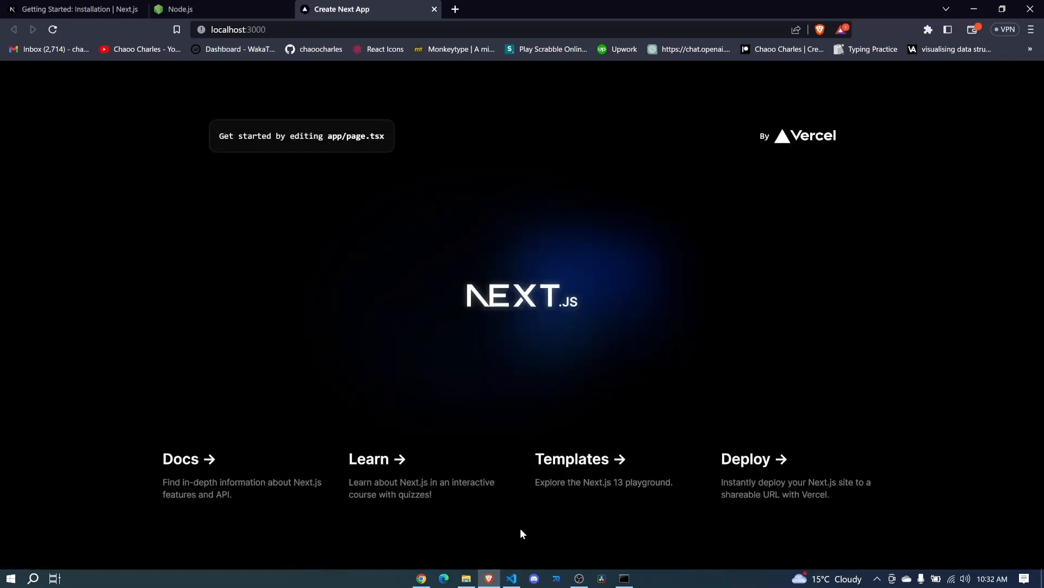
mouse_move(550, 370)
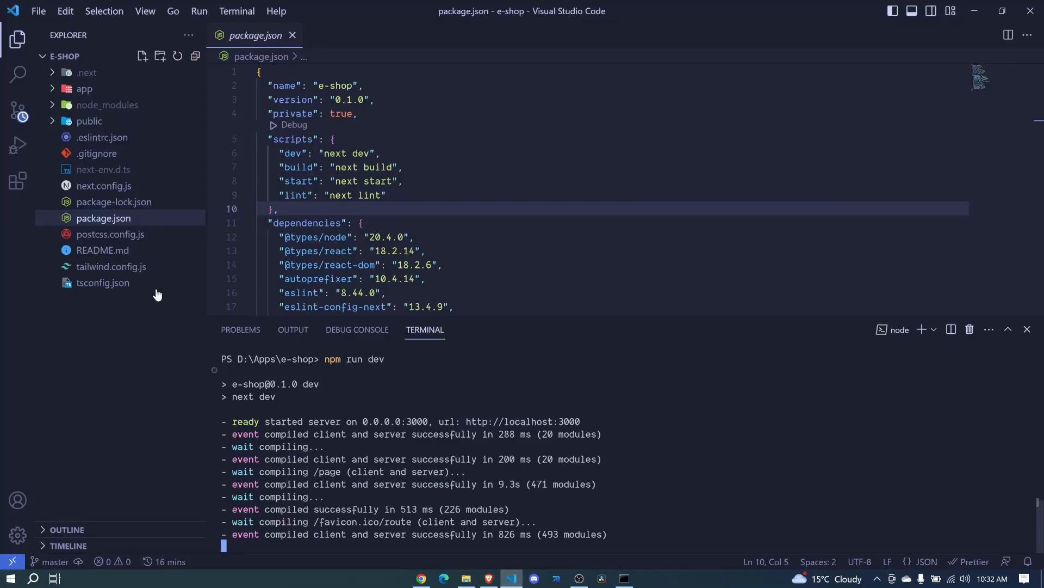
mouse_move(84, 88)
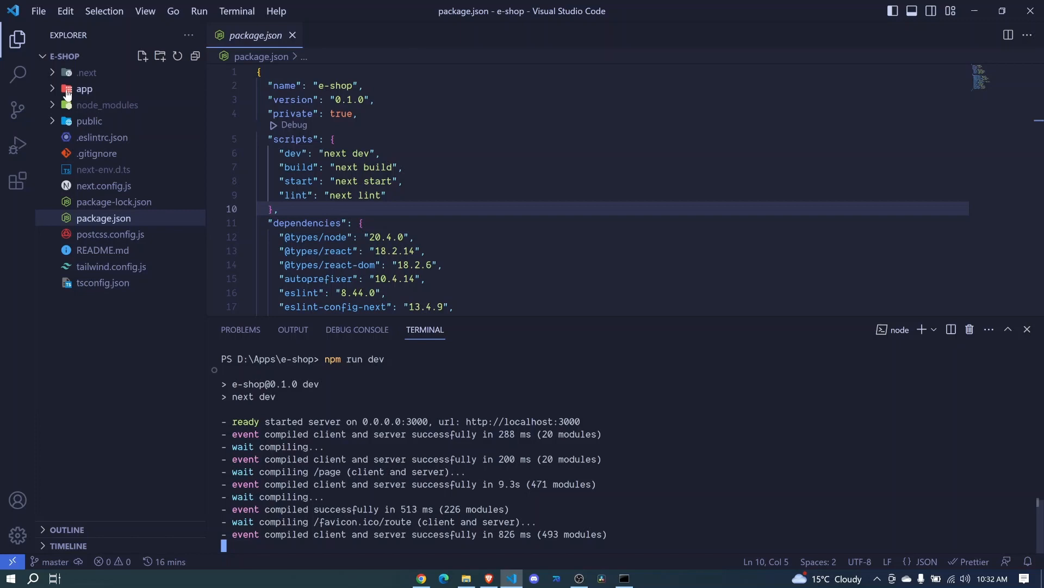
click(84, 88)
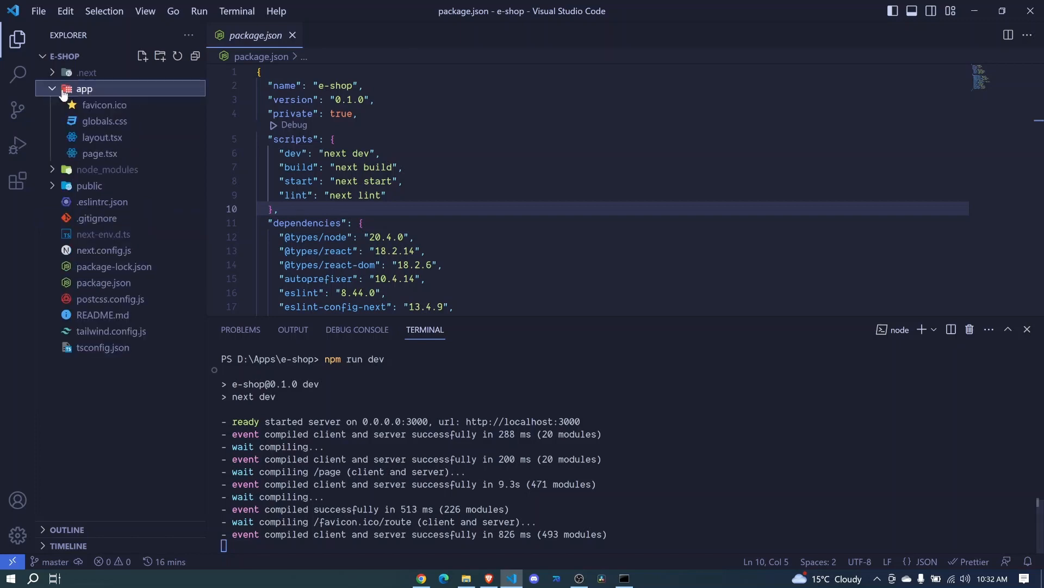
click(83, 88)
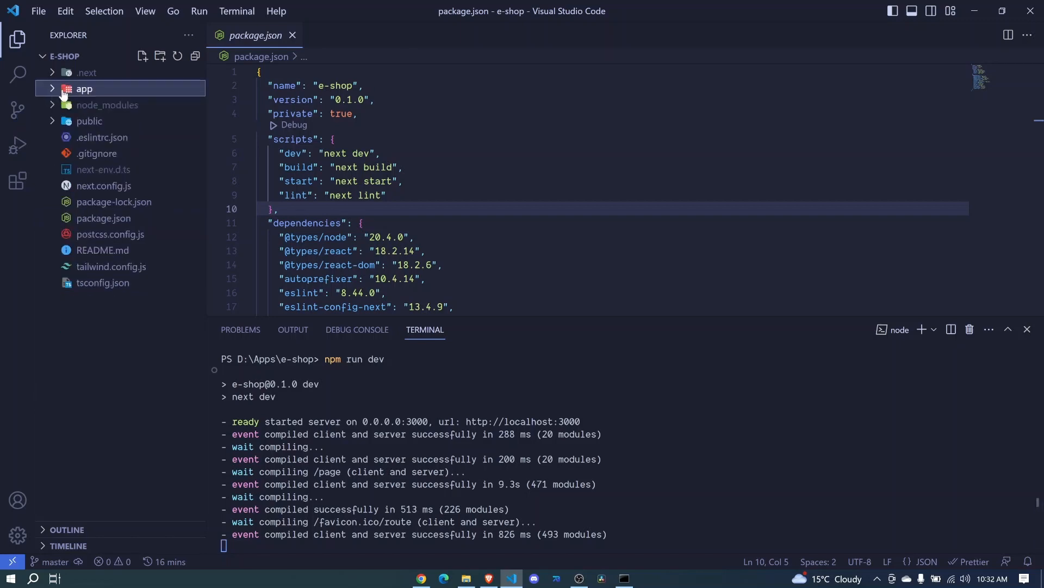